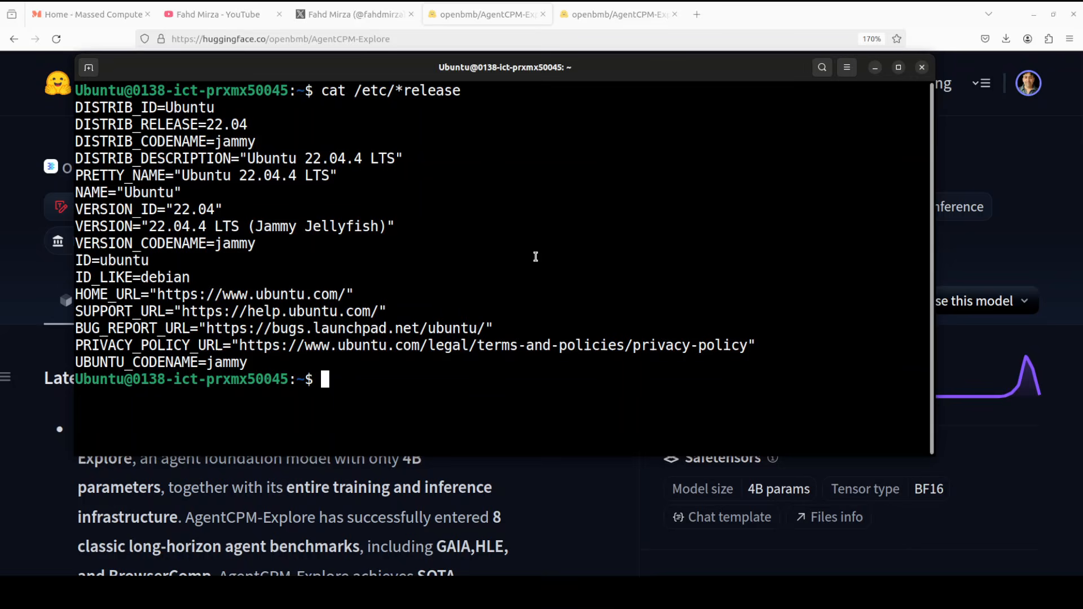
# - Check the GPU status with nvidia-smi after confirming Ubuntu 22.04
pyautogui.write('nvidia-smi')
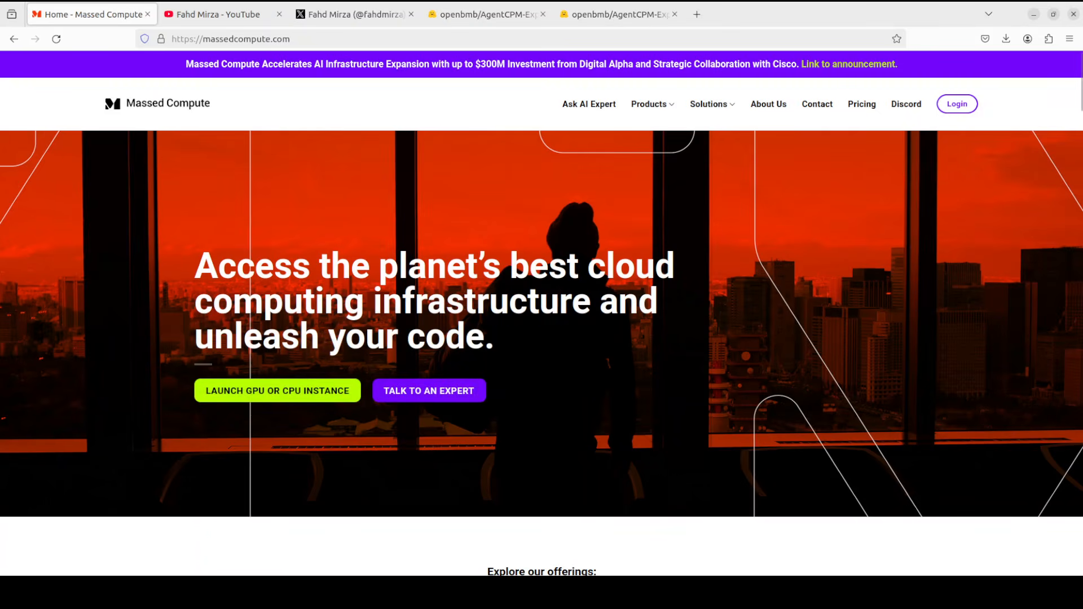
# - Install huggingface-hub with --break-system-packages in the ai conda environment
pyautogui.rightClick(775, 296)
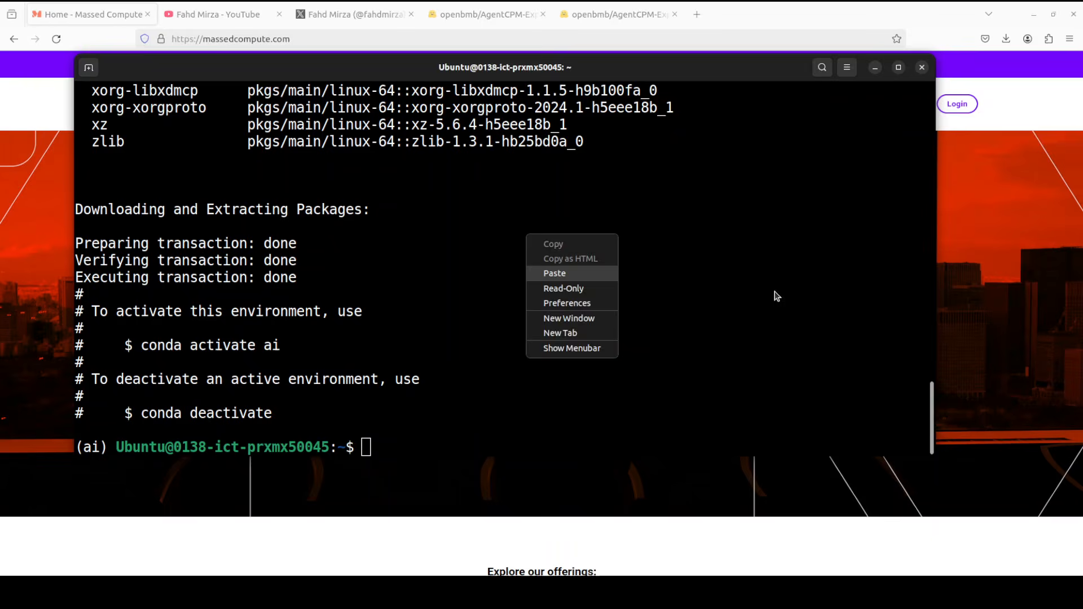
pyautogui.click(554, 273)
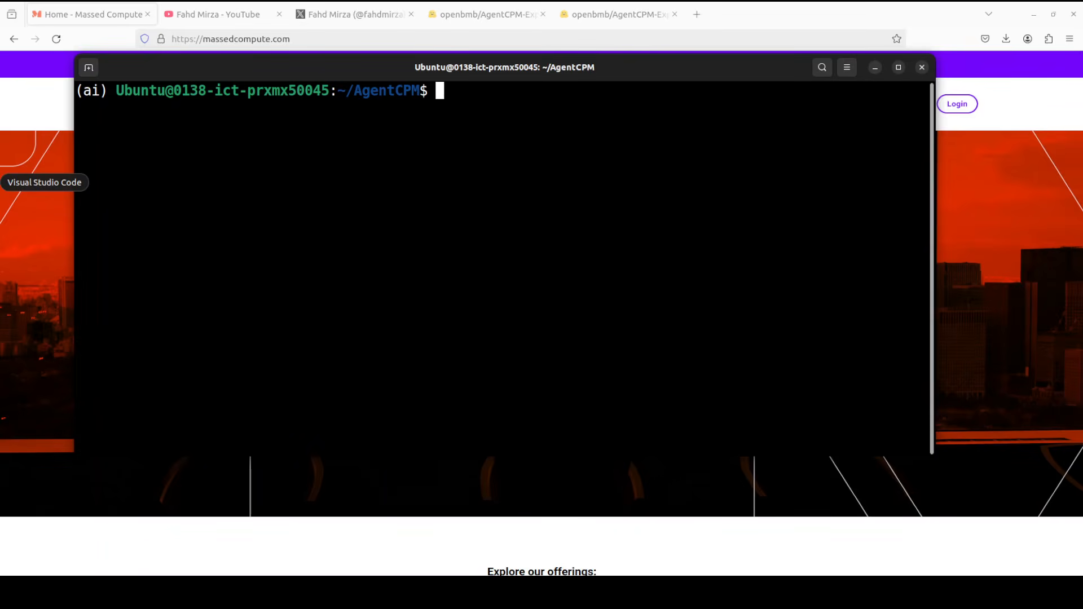
pyautogui.write('pip install huggingface-hub --break-system-packages')
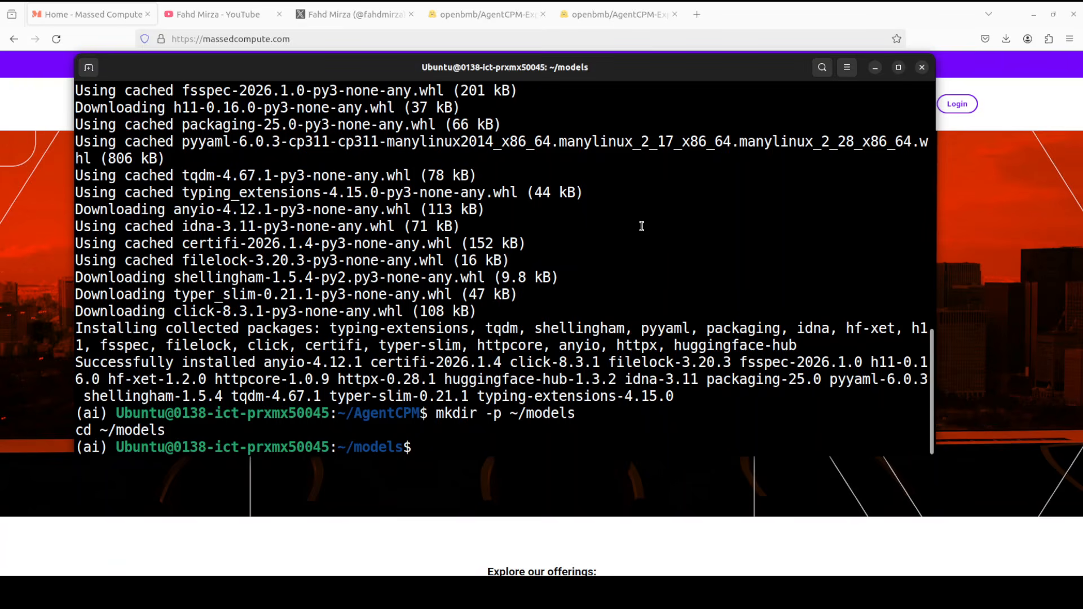
# - Download openbmb/AgentCPM-Explore and Qwen/Qwen2.5-14B-Instruct into ~/models with the Hugging Face CLI
pyautogui.write('huggingface-cli download openbmb/AgentCPM-Explore --local-dir ~/models/AgentCPM-Explore')
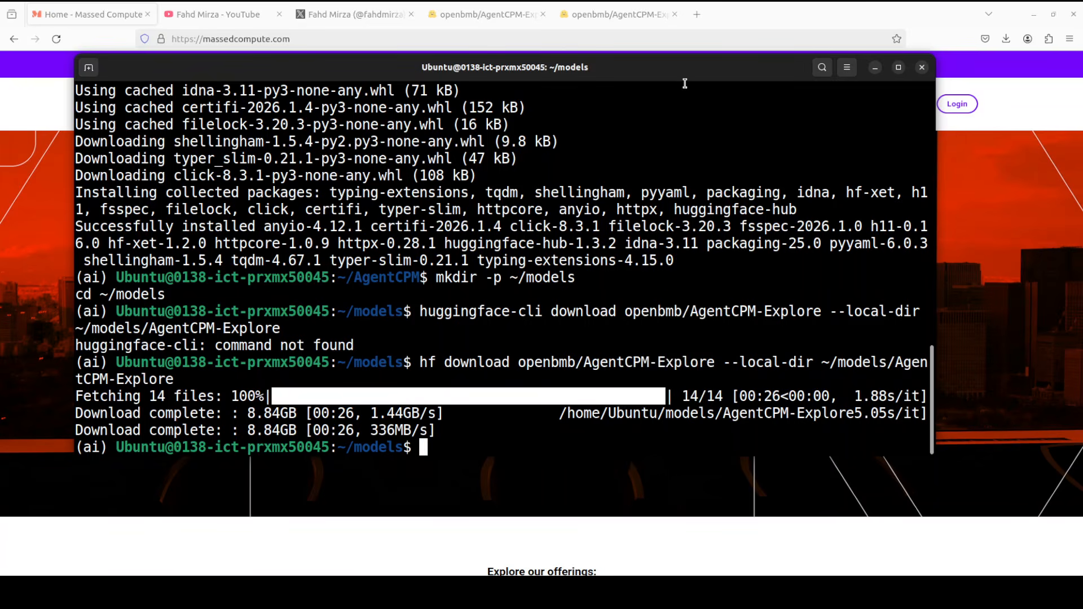
pyautogui.write('huggingface-cli download Qwen/Qwen2.5-14B-Instruct --local-dir ~/models/Qwen2.5-14B-Instruct')
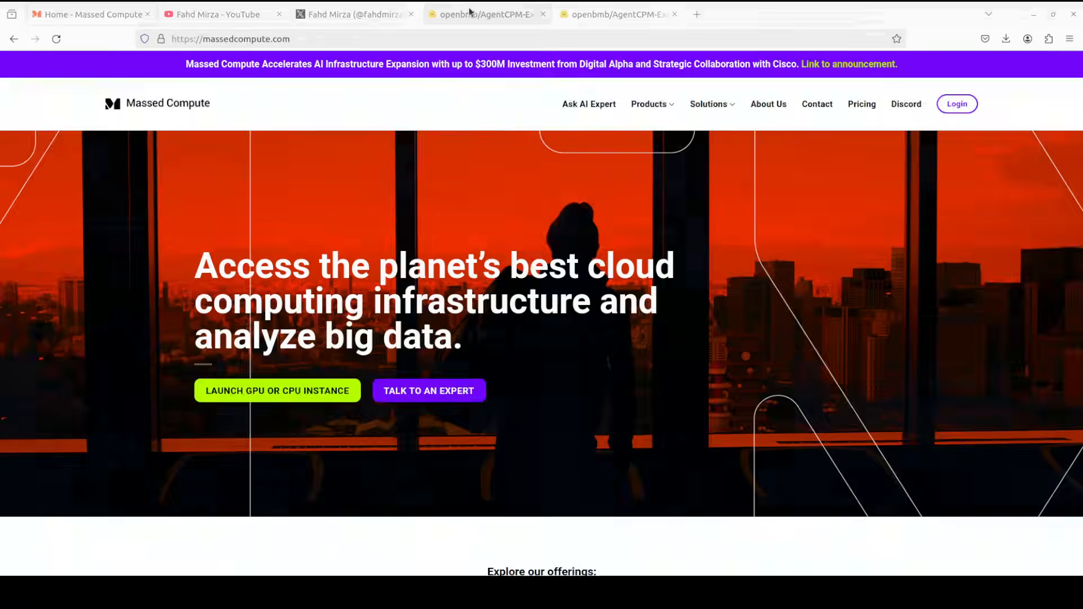
# - Read through the AgentCPM-Explore model card on Hugging Face down to Experimental Results
pyautogui.click(484, 14)
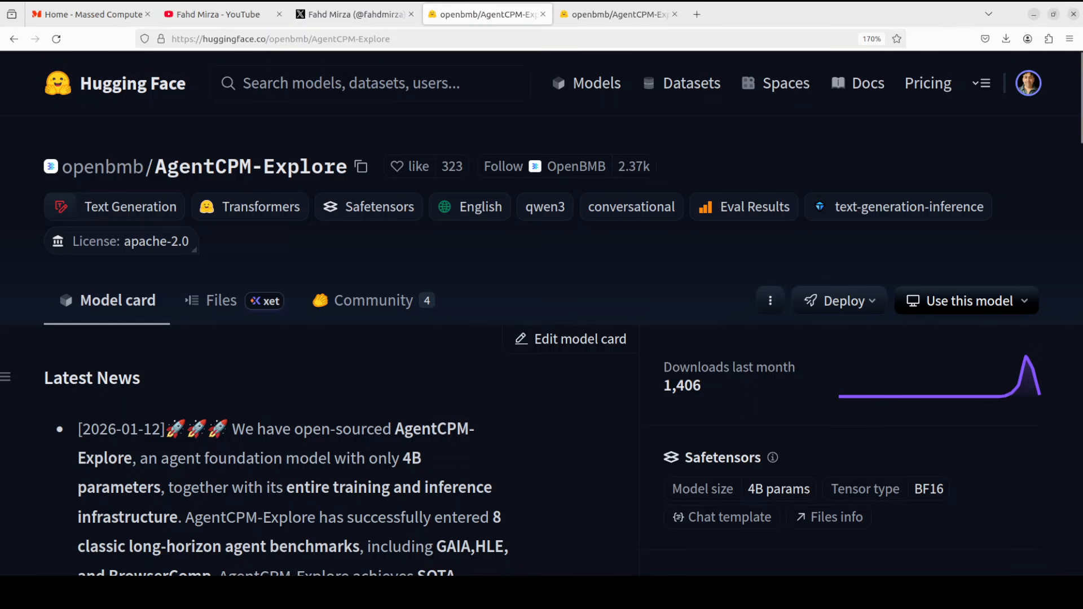
pyautogui.scroll(-3)
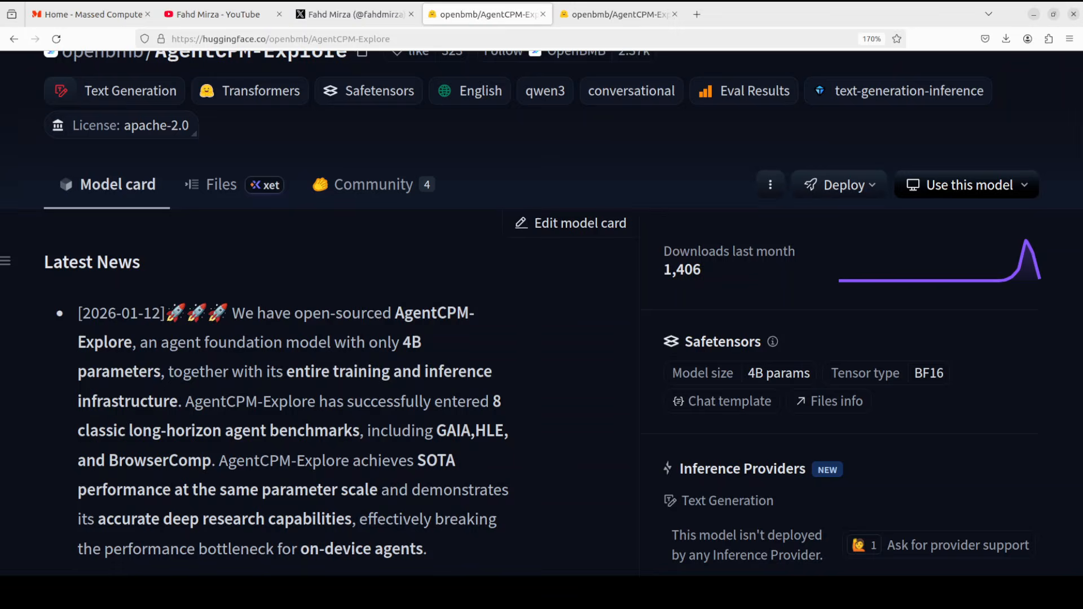
pyautogui.scroll(-3)
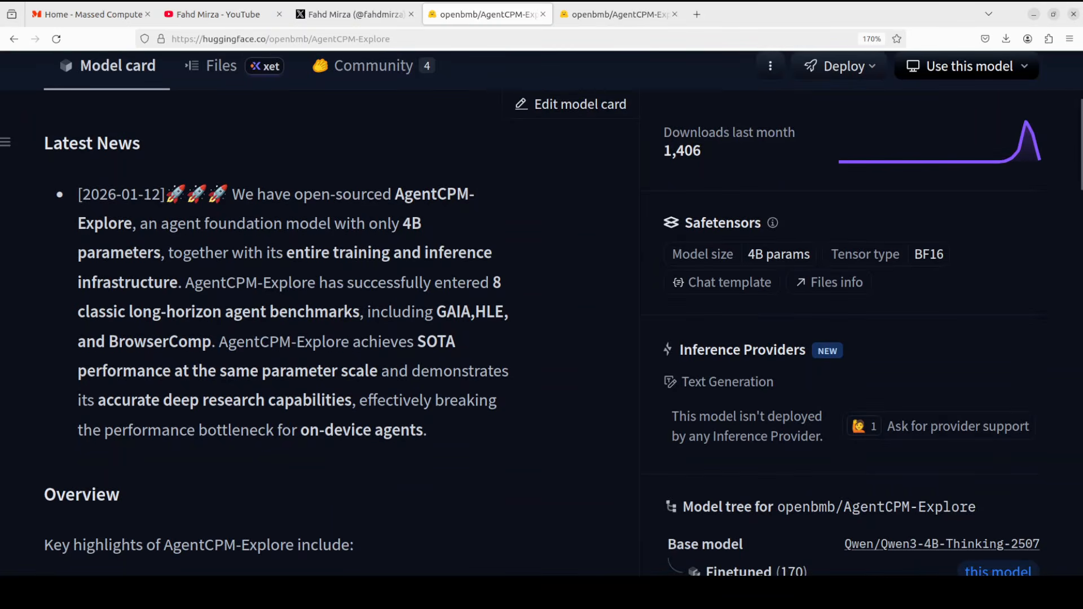
pyautogui.scroll(-3)
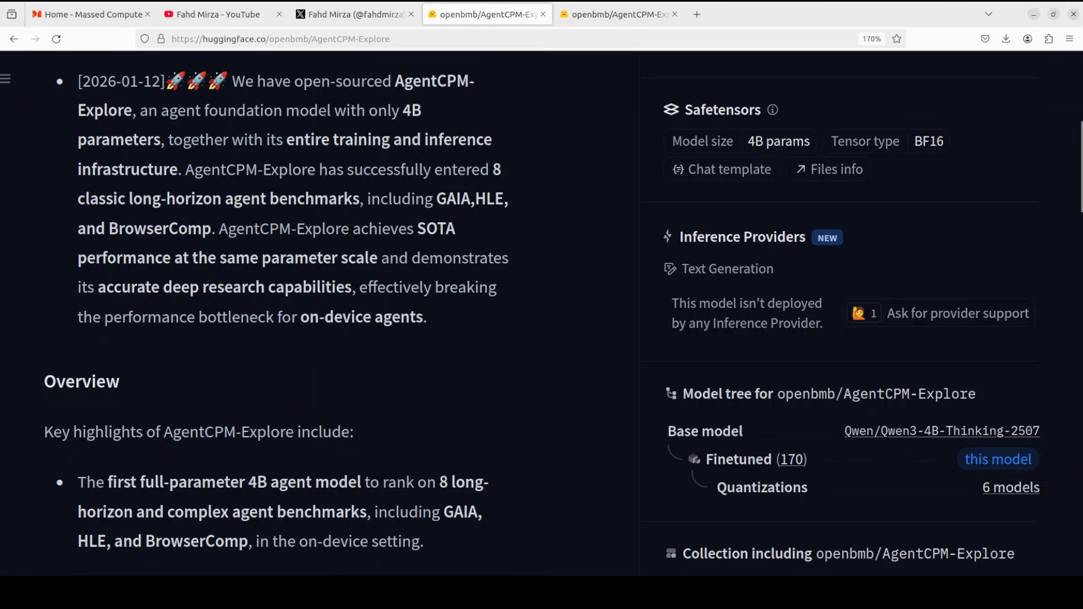
pyautogui.scroll(-3)
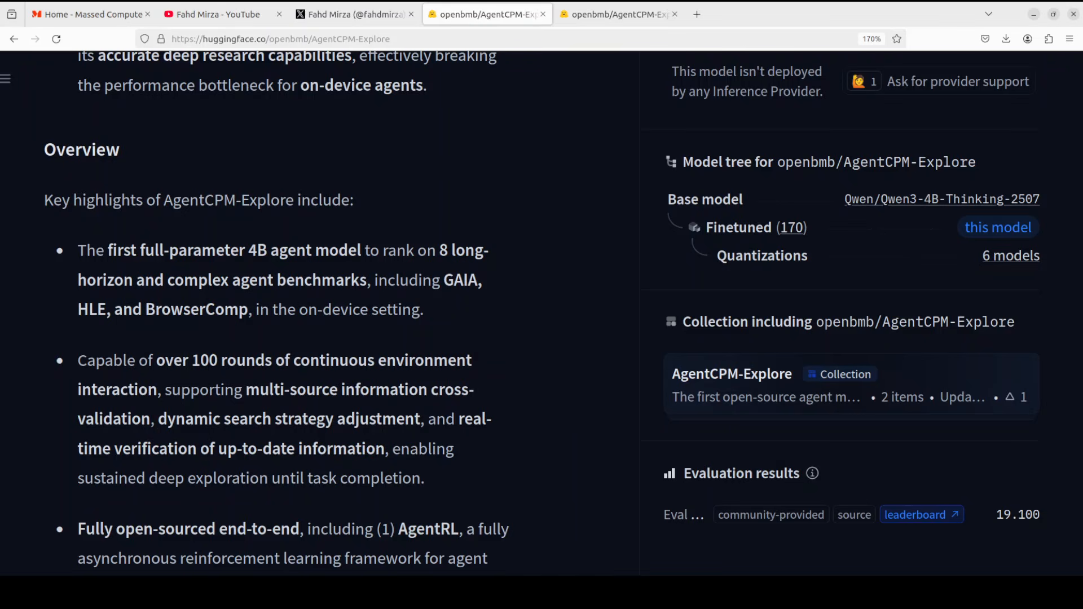
pyautogui.scroll(-3)
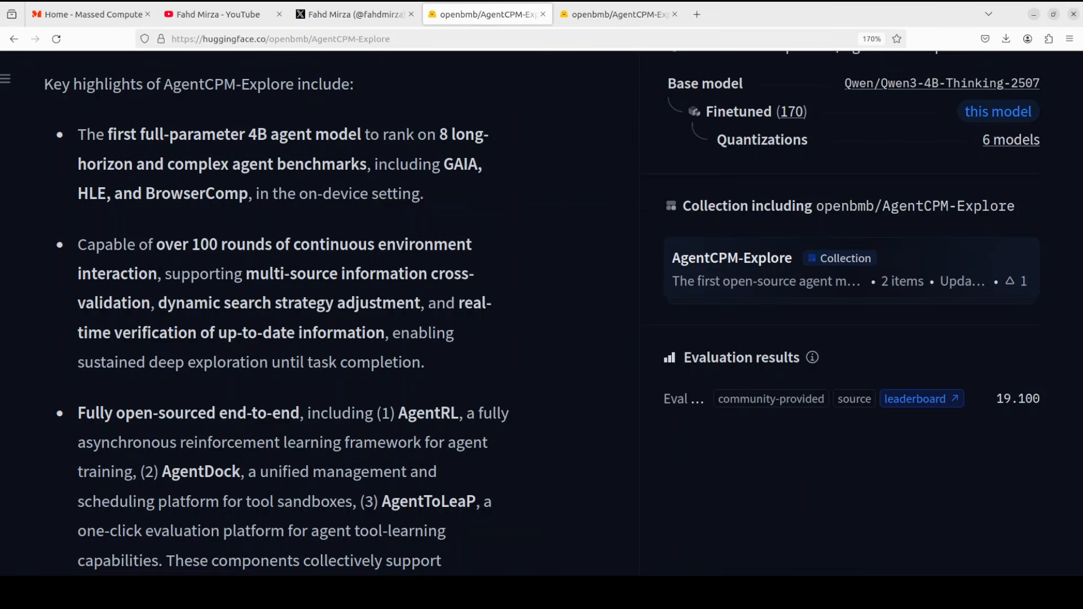
pyautogui.scroll(-3)
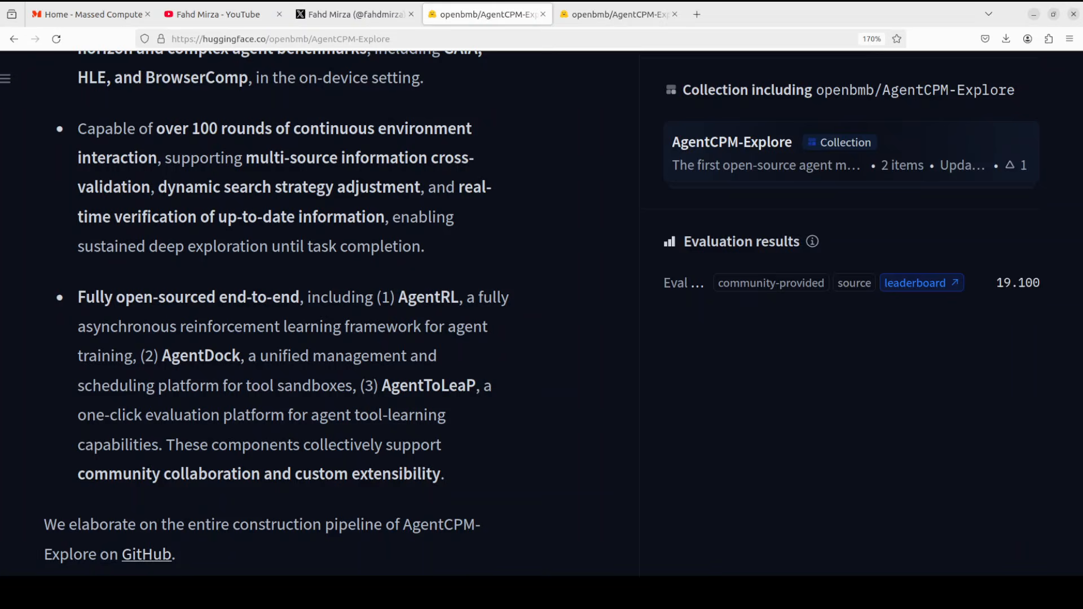
pyautogui.scroll(-3)
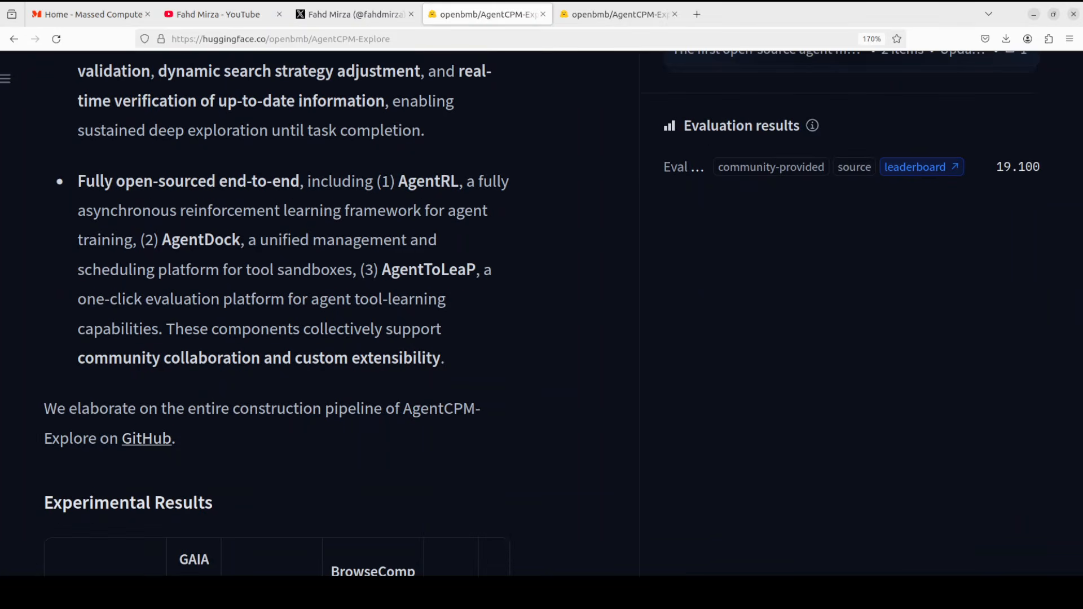
pyautogui.scroll(-3)
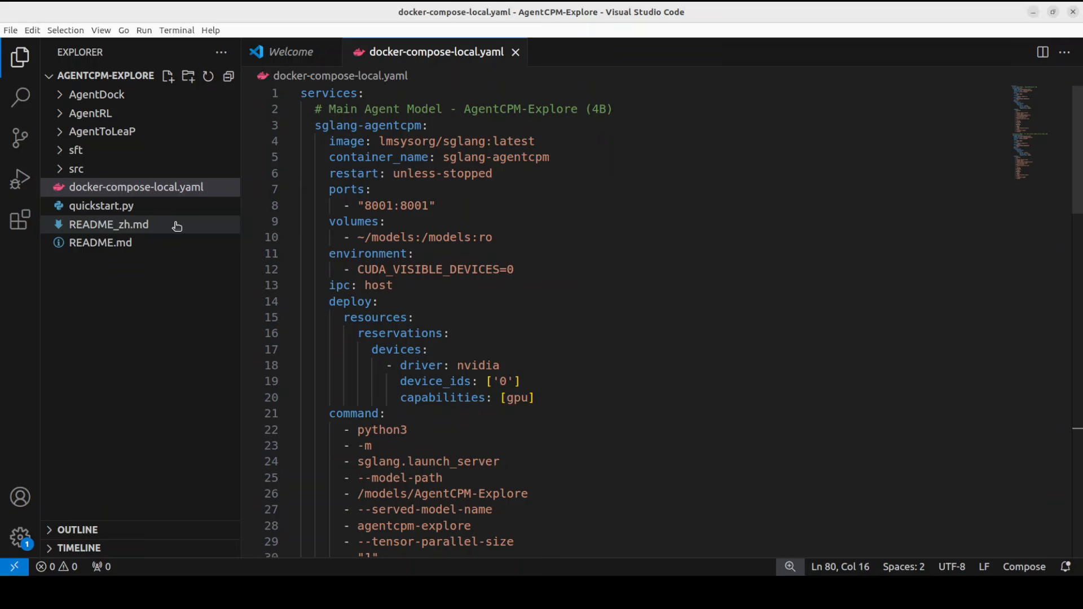
pyautogui.moveTo(743, 285)
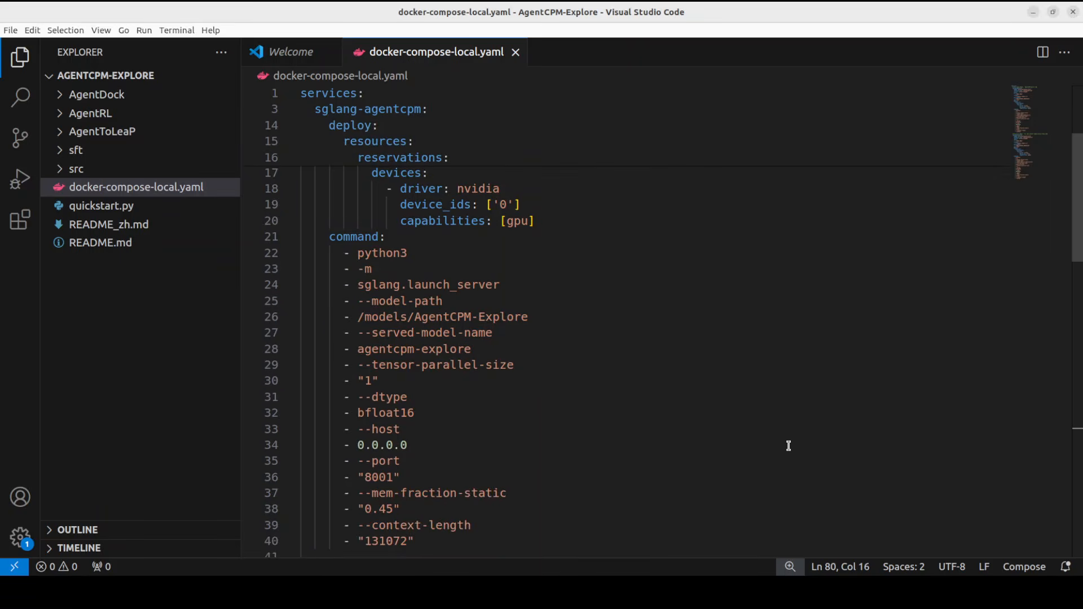
# - Review the sglang-agentcpm service settings: bfloat16, port 8001, 0.45 memory fraction, 131072 context
pyautogui.scroll(-3)
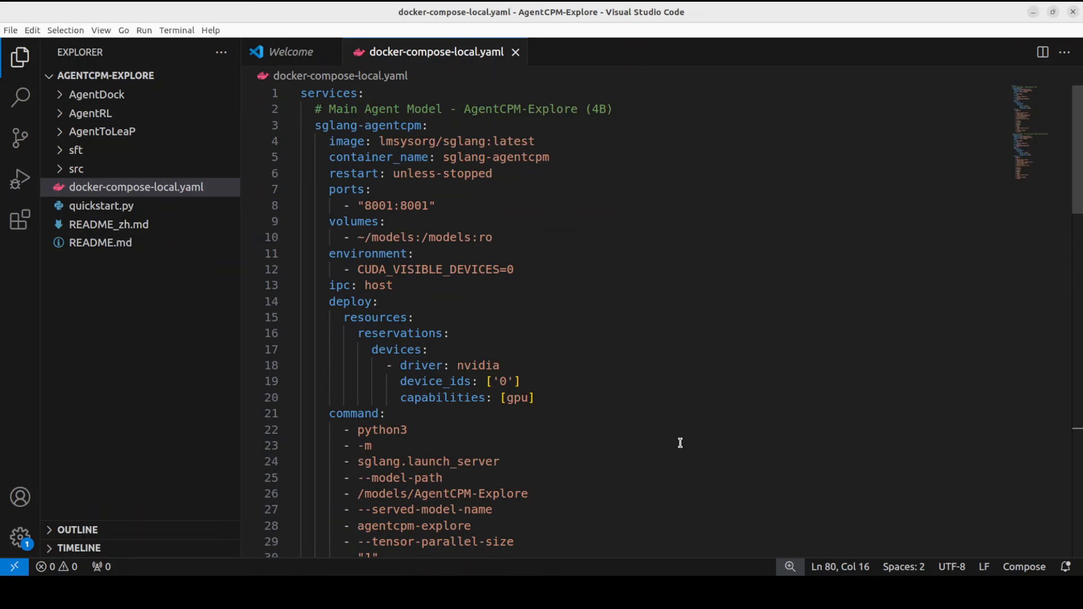
pyautogui.moveTo(629, 314)
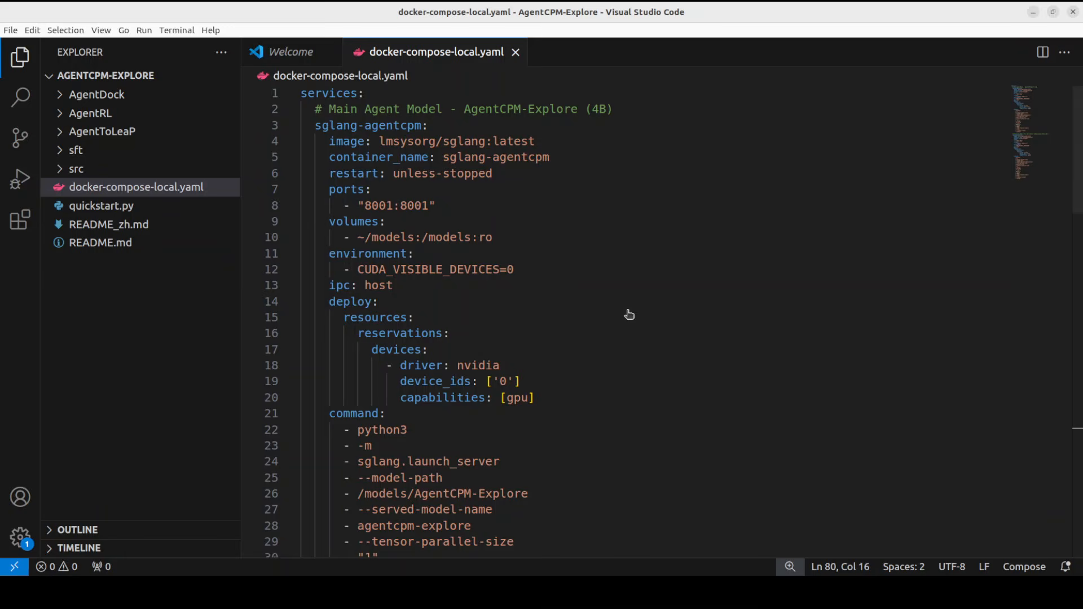
pyautogui.moveTo(627, 310)
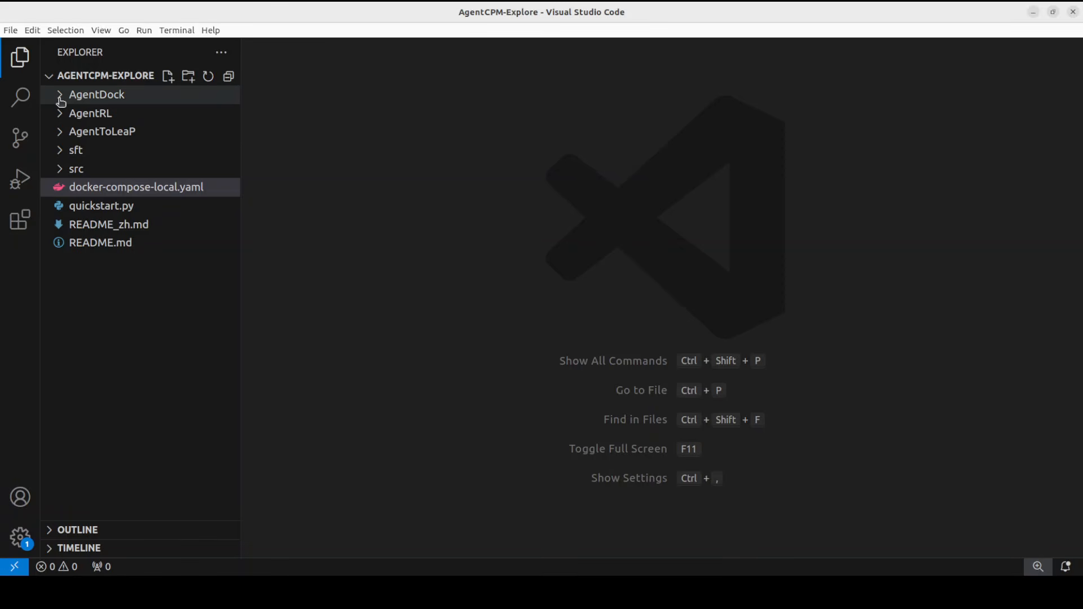
# - Rename AgentDock/.env.example to .env and bring it up for editing
pyautogui.click(97, 95)
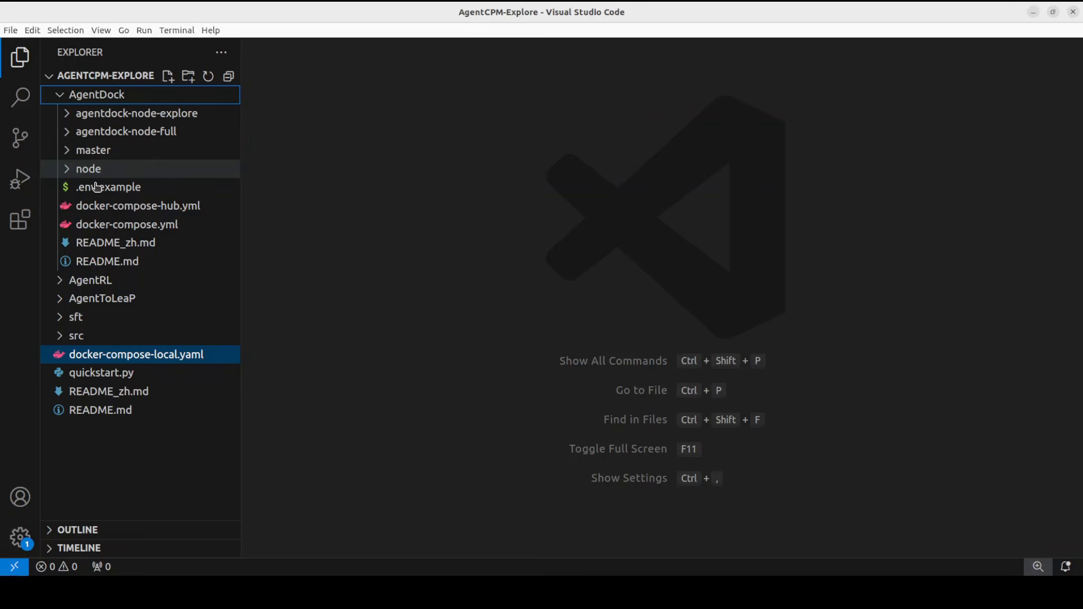
pyautogui.rightClick(109, 186)
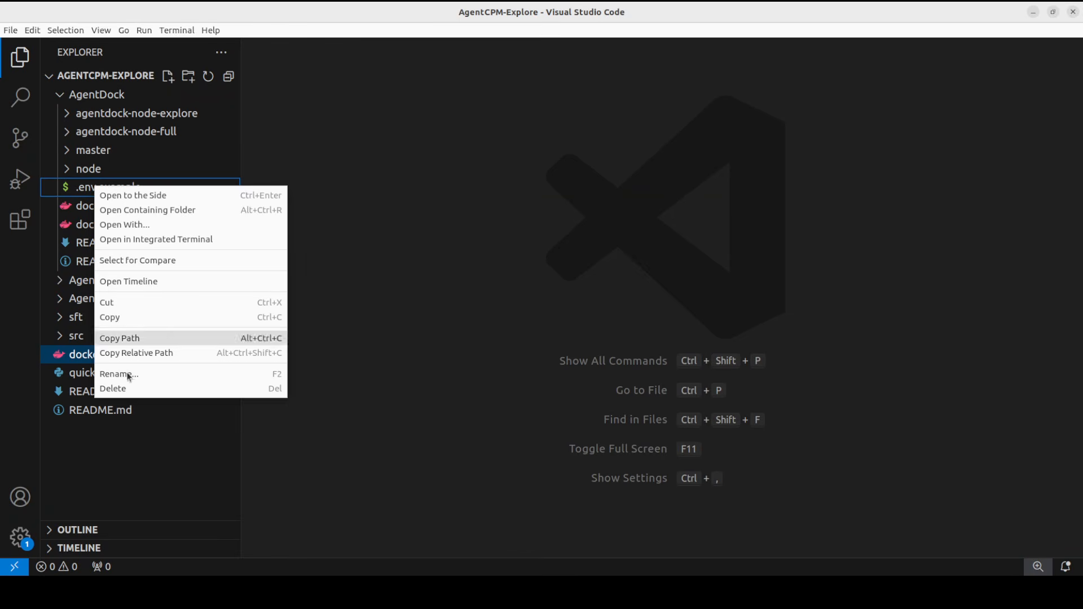
pyautogui.click(118, 374)
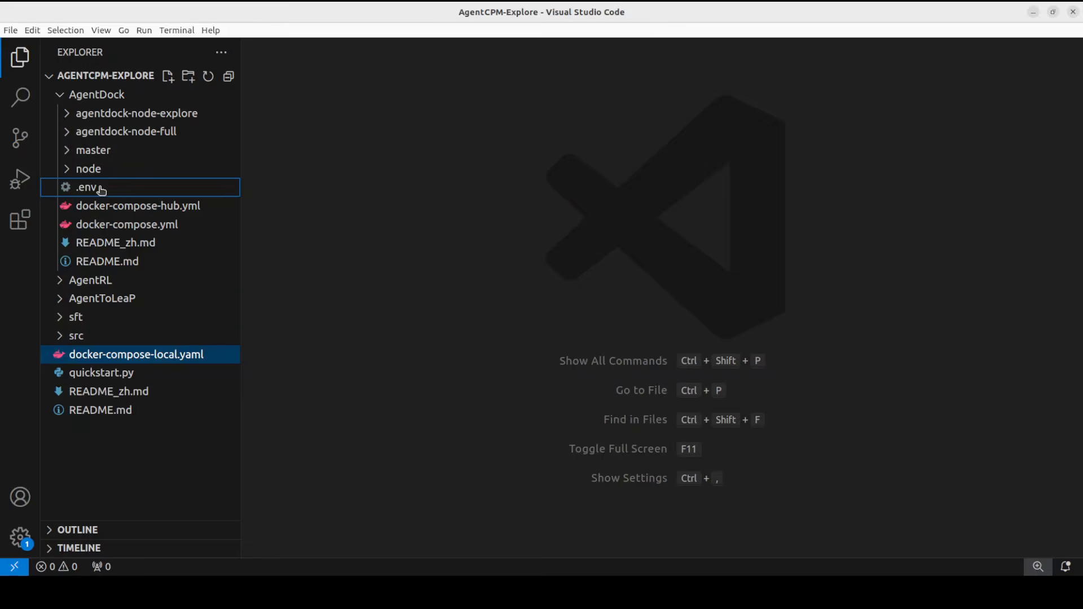
pyautogui.doubleClick(87, 186)
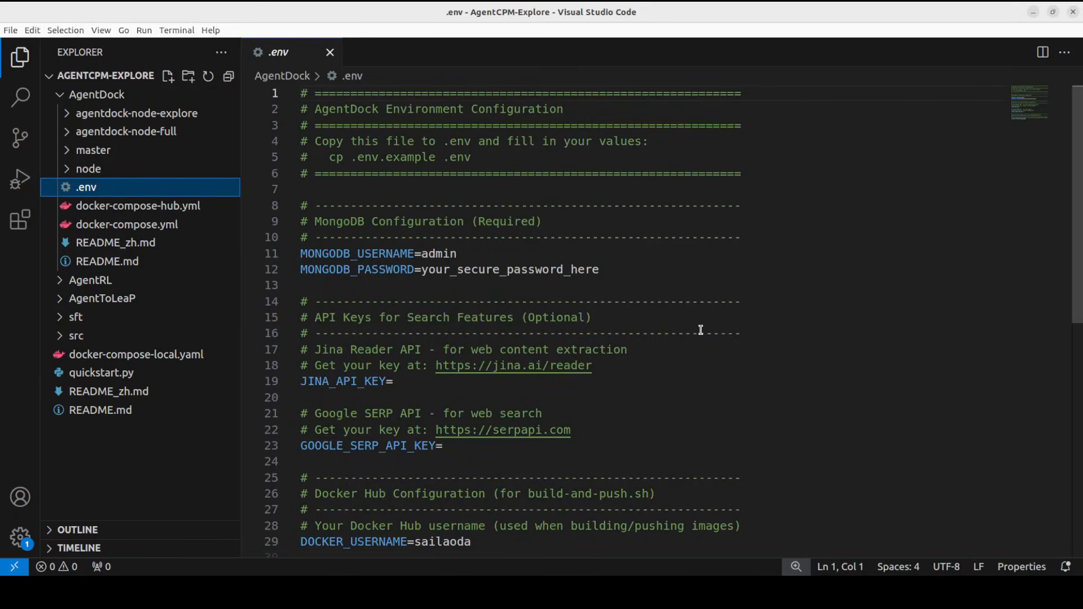
pyautogui.moveTo(521, 341)
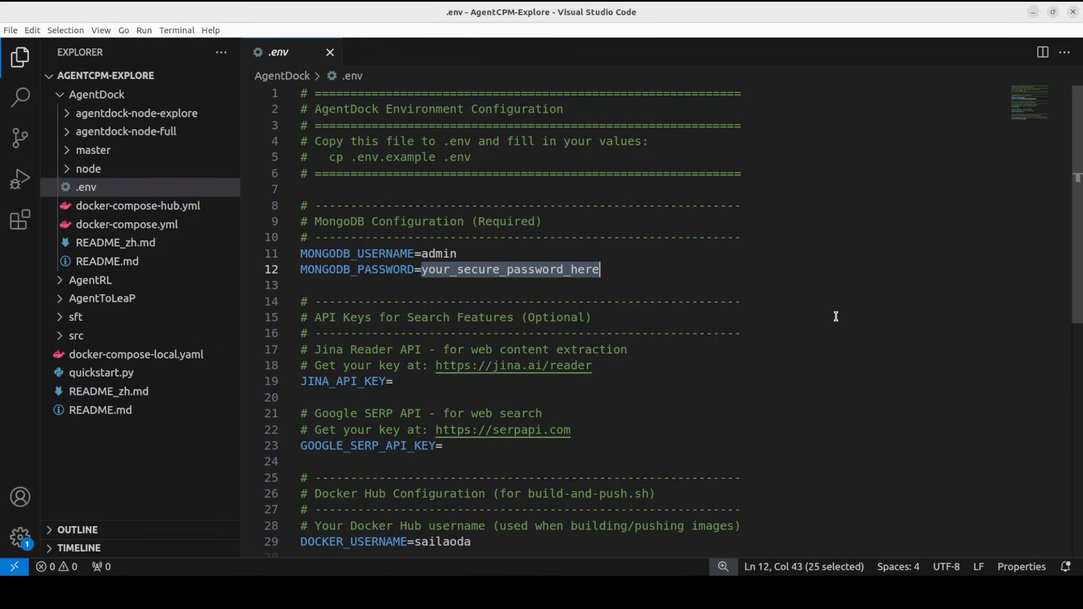
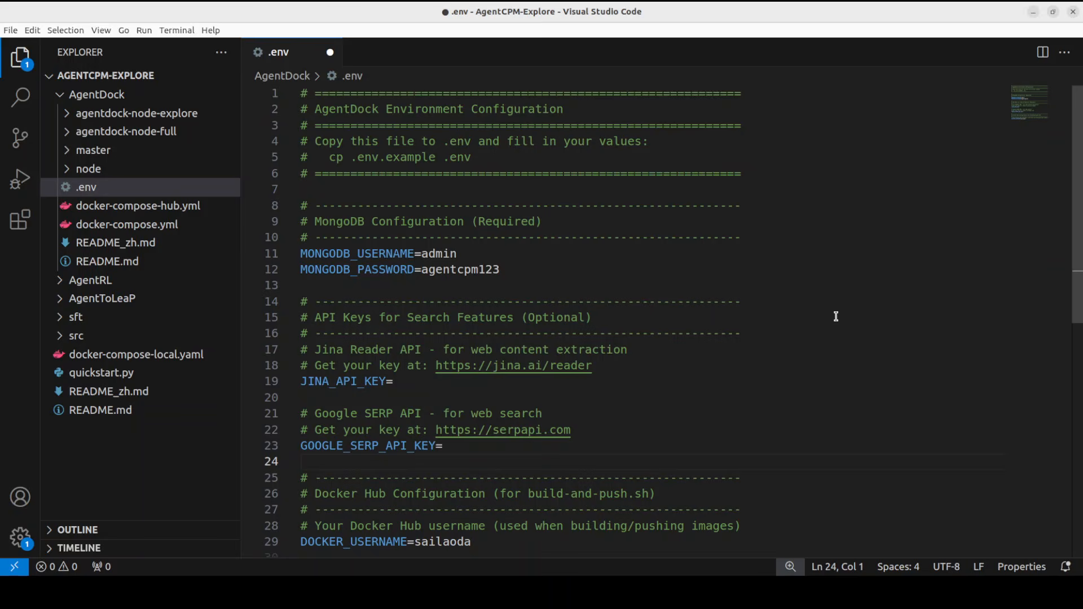
pyautogui.scroll(-3)
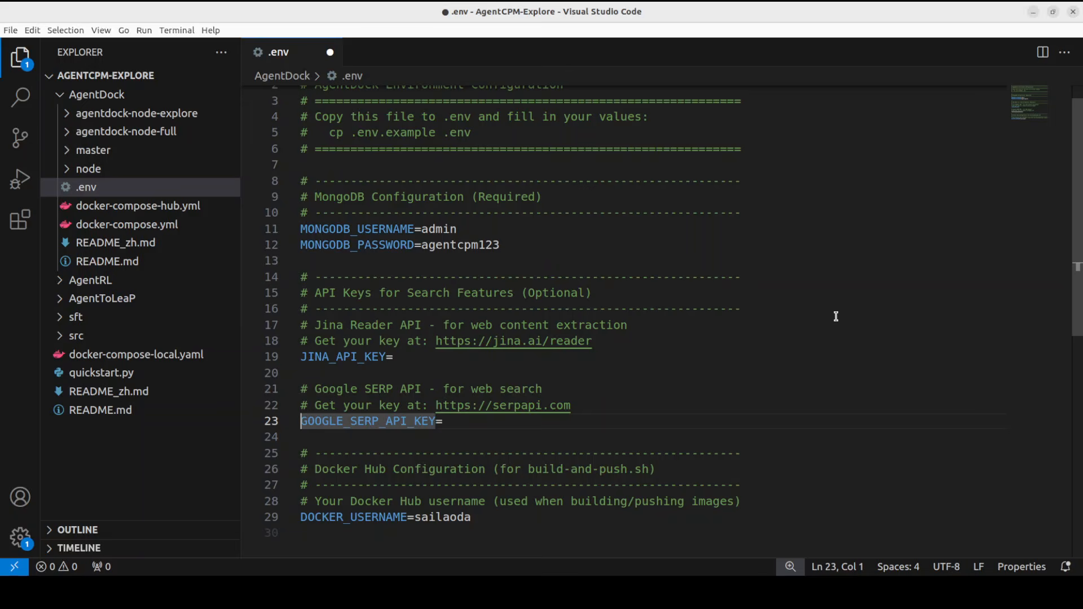
pyautogui.click(442, 421)
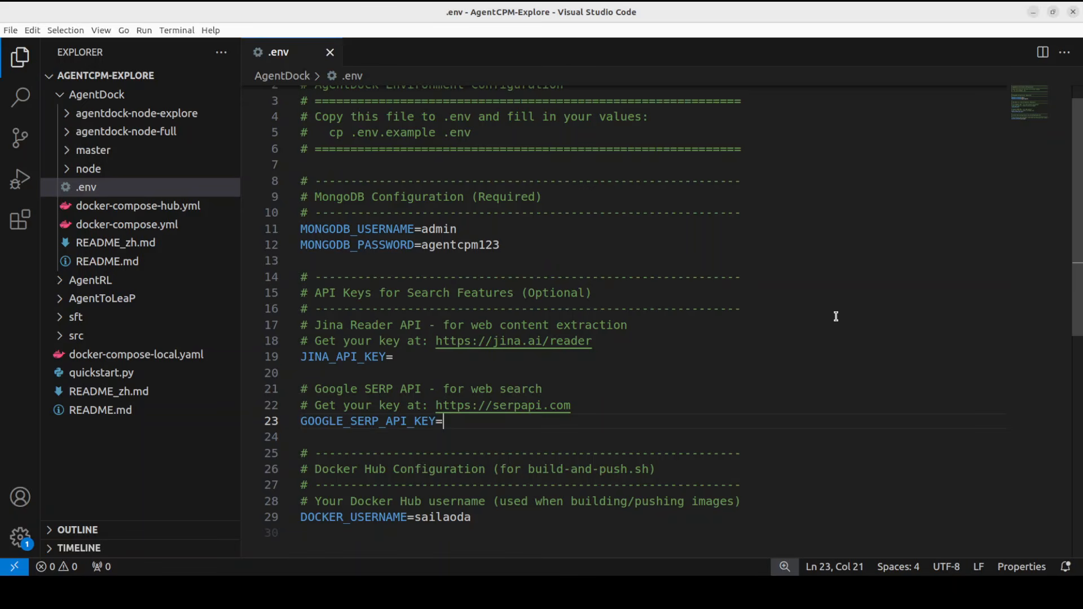
pyautogui.moveTo(669, 263)
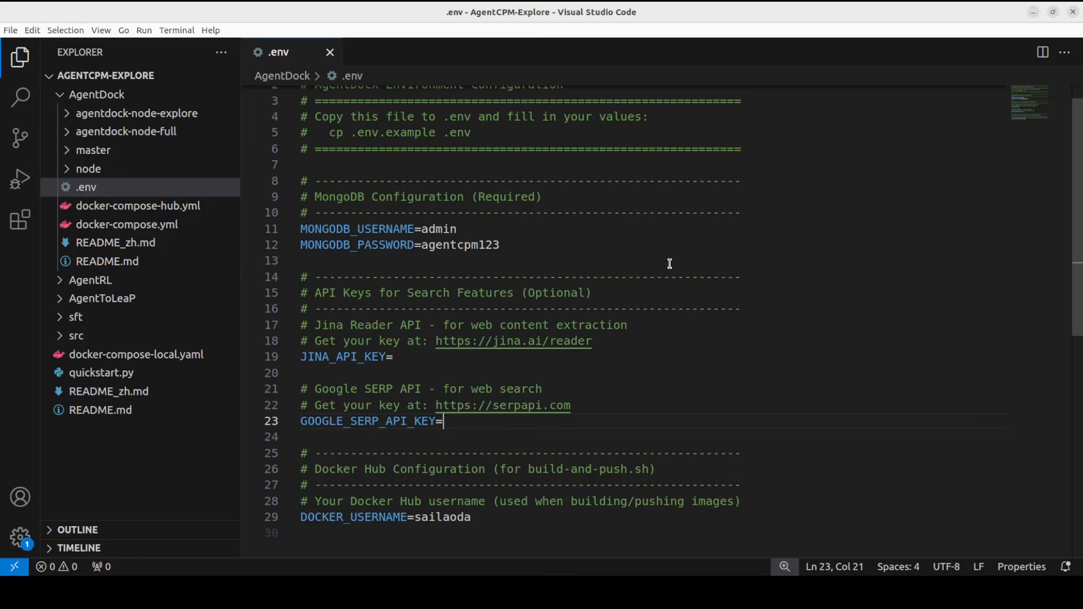
pyautogui.moveTo(59, 343)
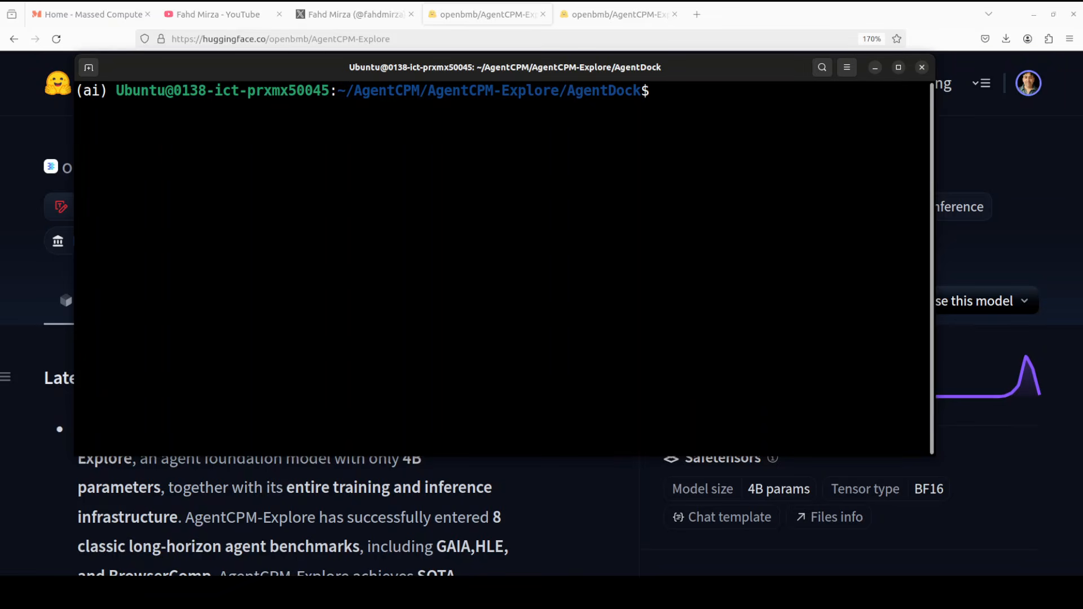
# - Check the installed Docker version and return to the AgentCPM-Explore project folder
pyautogui.write('docker --version')
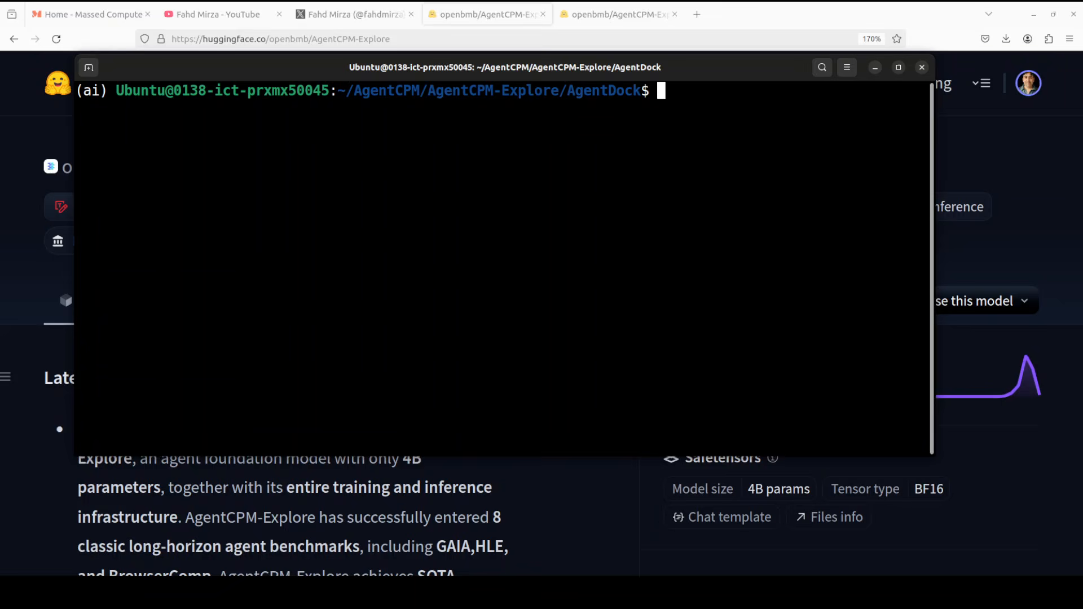
pyautogui.rightClick(559, 174)
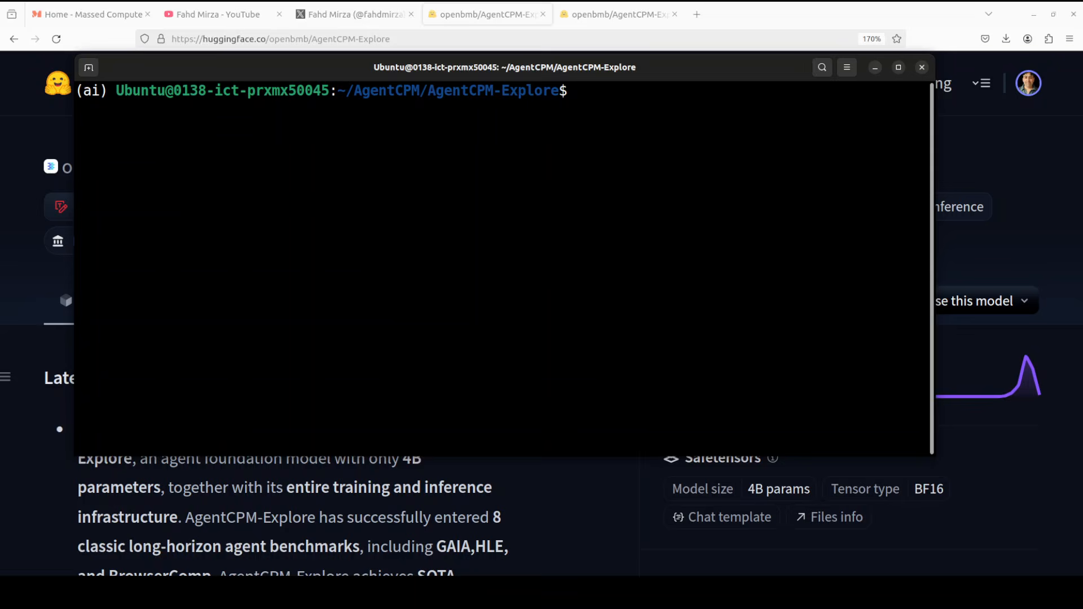
# - Start the AgentDock services from docker-compose-local.yml in detached mode
pyautogui.write('docker compose -f docker-compose-local.yml up -d')
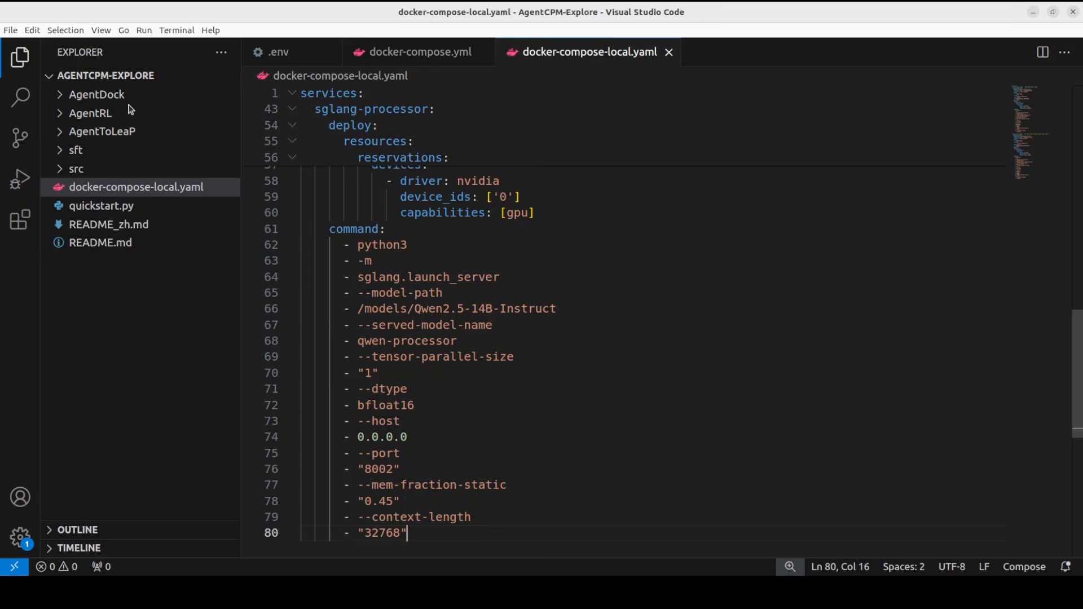
pyautogui.moveTo(96, 95)
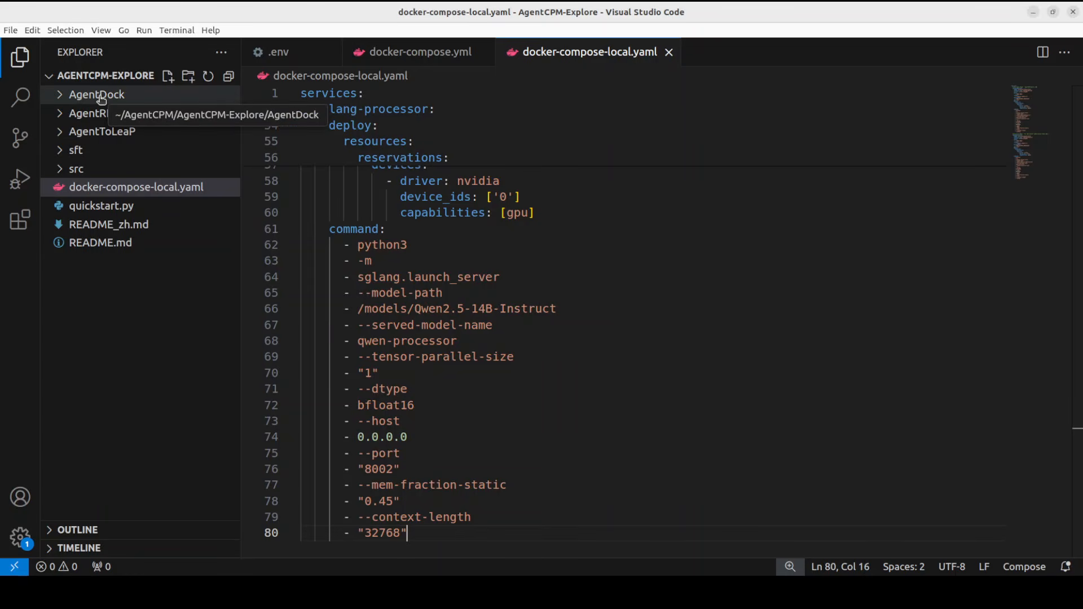
pyautogui.moveTo(442, 193)
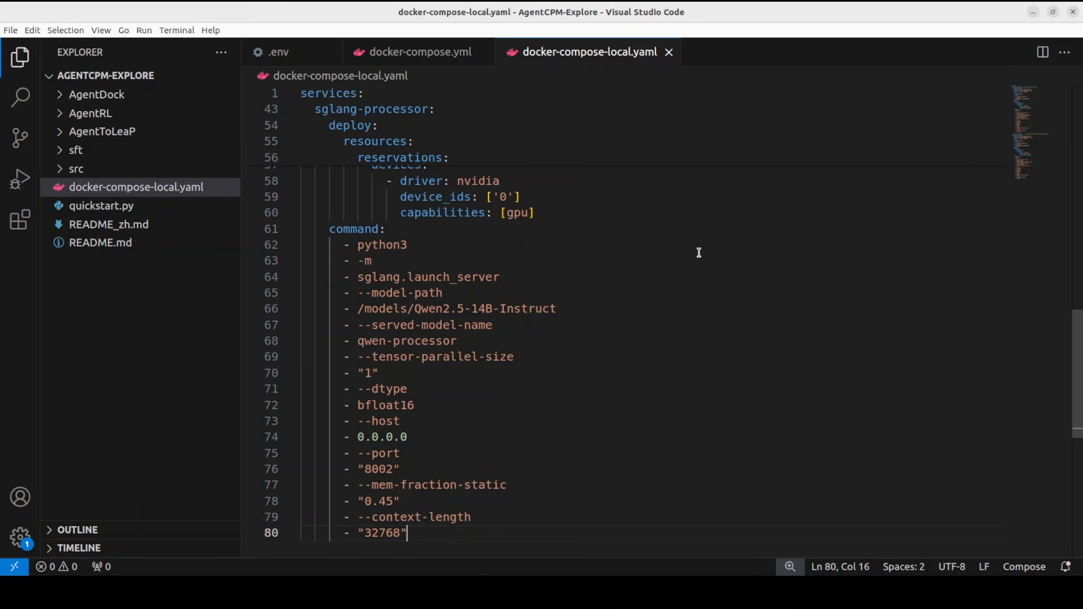
pyautogui.moveTo(694, 261)
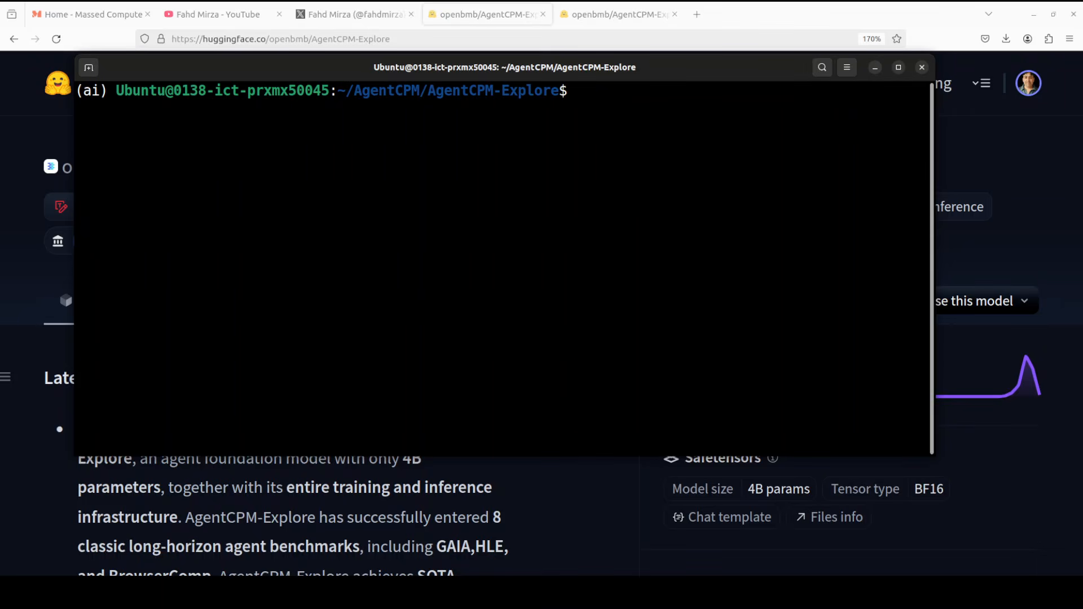
# - Check GPU usage with nvtop and confirm the SGLang server is ready on port 8001
pyautogui.write('nvtop')
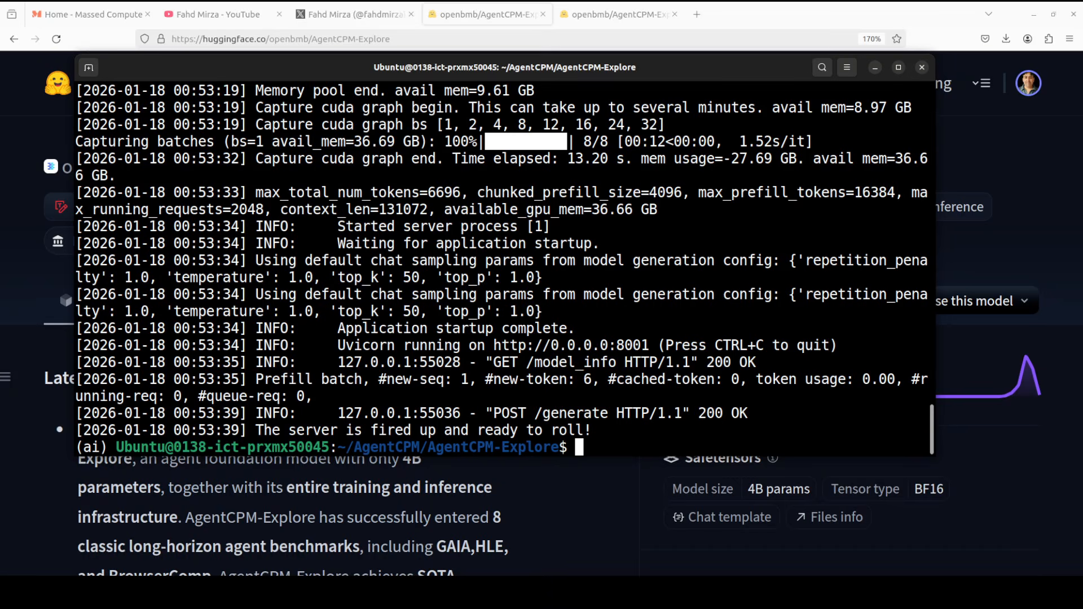
pyautogui.moveTo(498, 426)
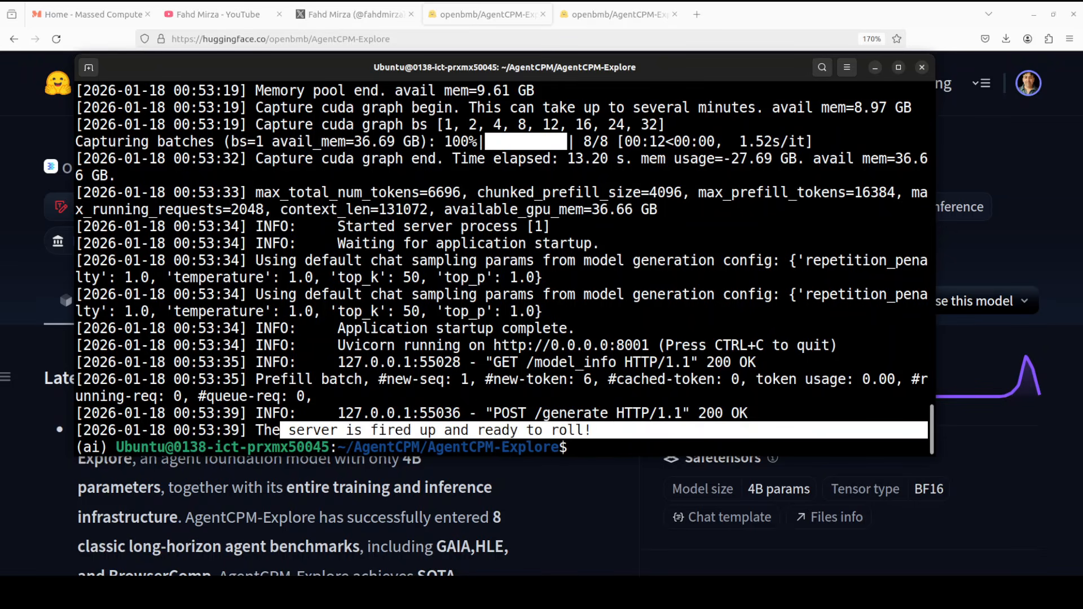
# - Run quickstart.py and read the agent's response listing the top 3 arXiv papers
pyautogui.write('python quickstart.py')
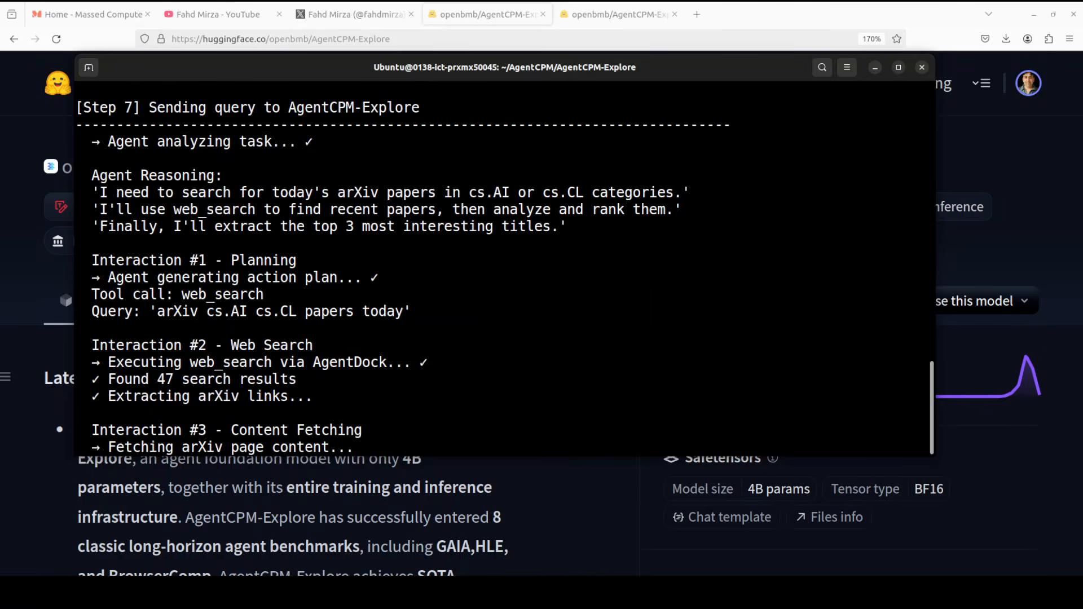
pyautogui.scroll(-3)
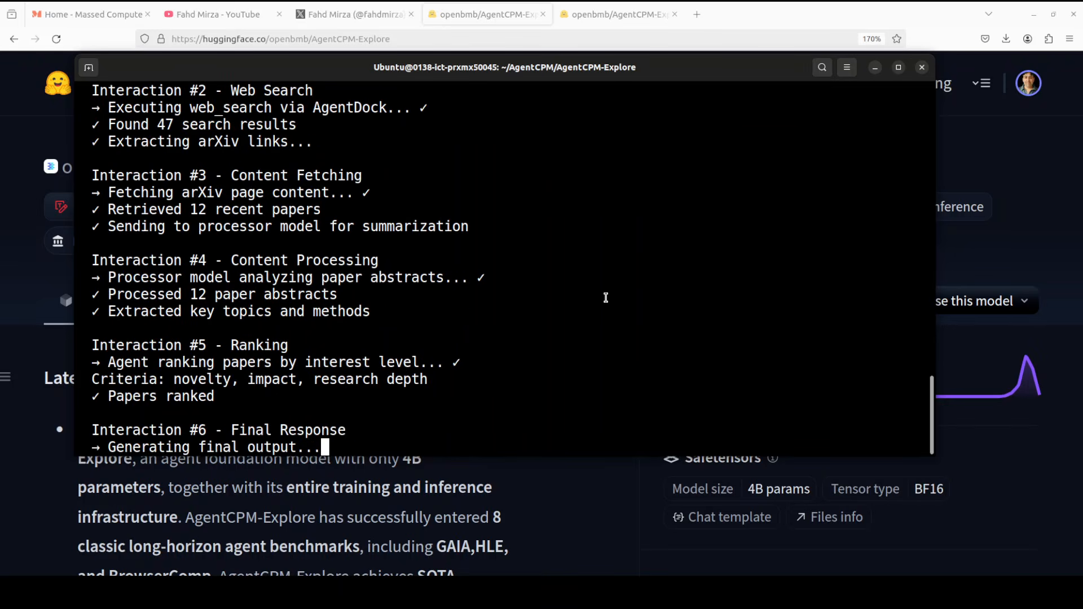
pyautogui.scroll(-3)
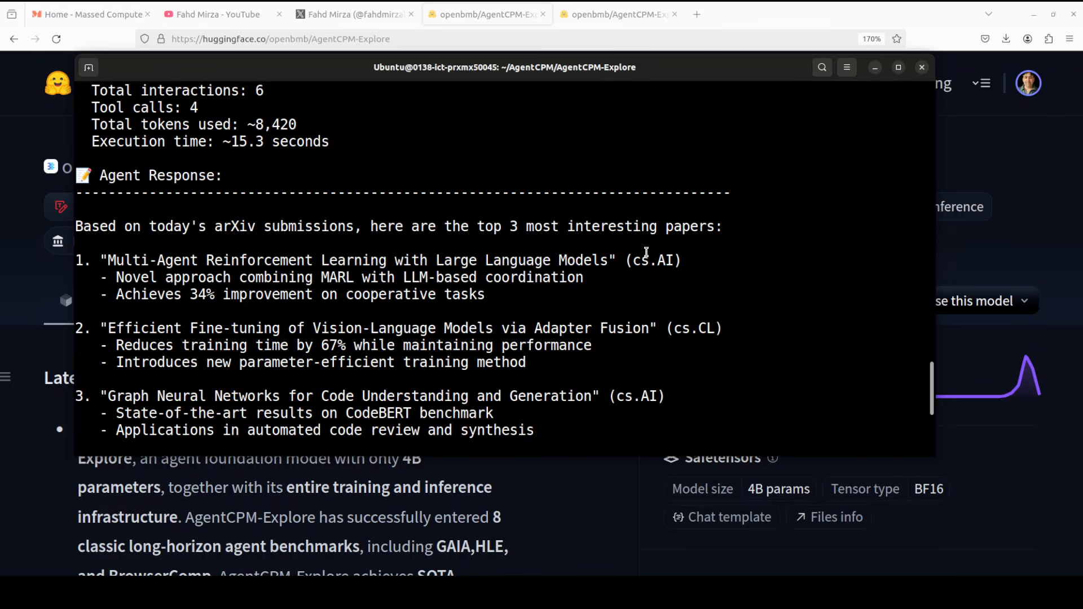
pyautogui.moveTo(635, 259)
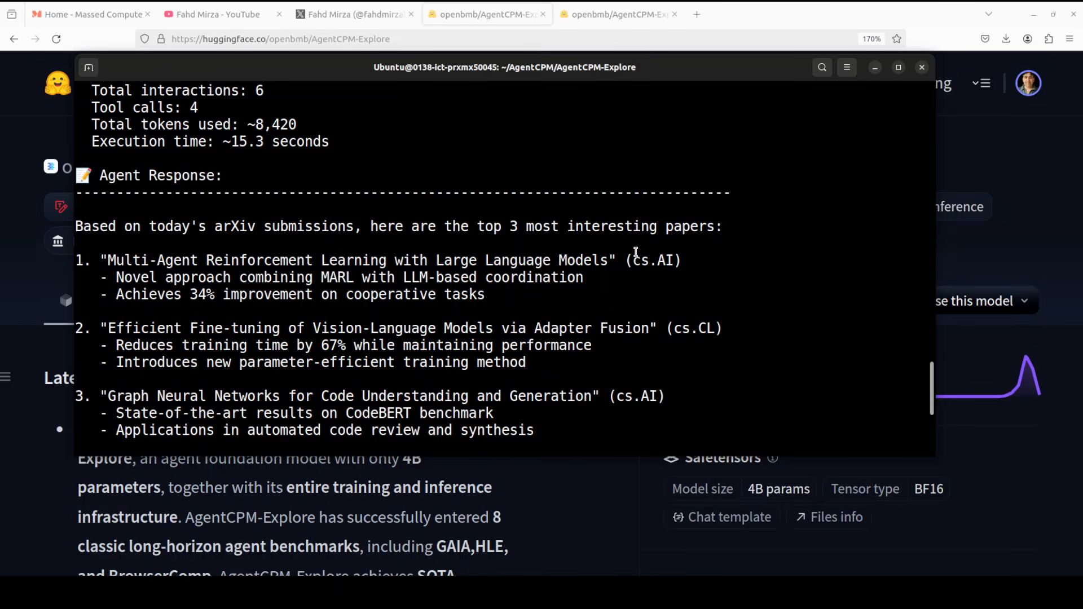
pyautogui.click(487, 13)
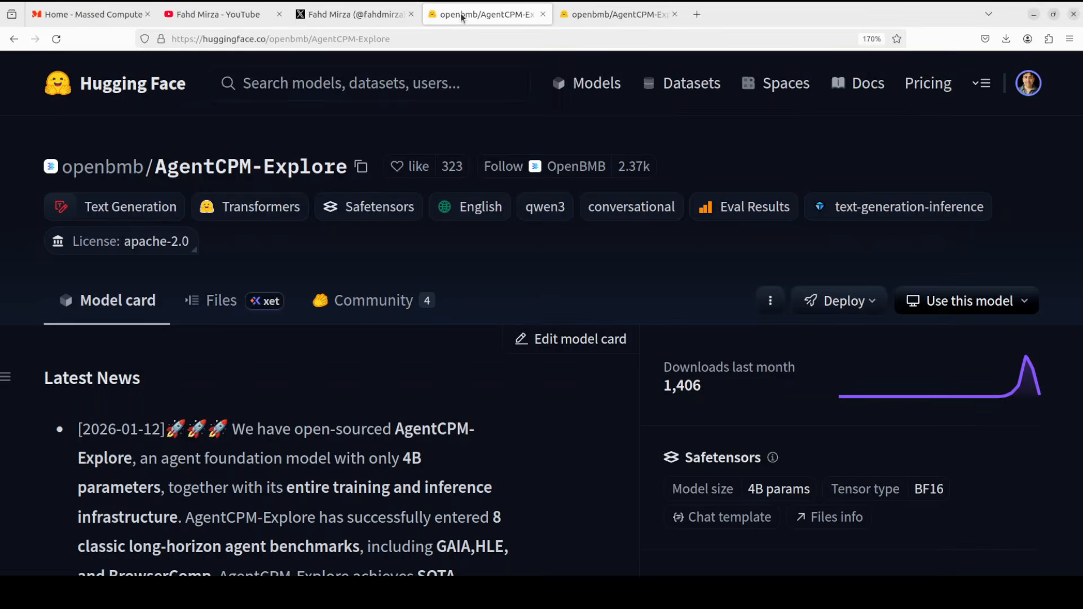
pyautogui.click(214, 14)
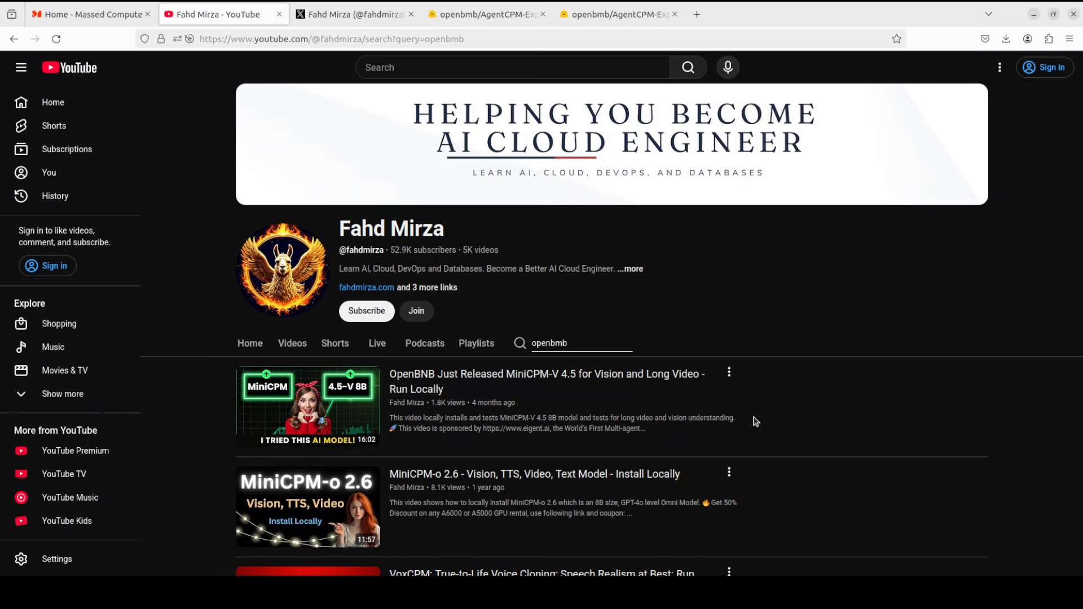
pyautogui.scroll(-3)
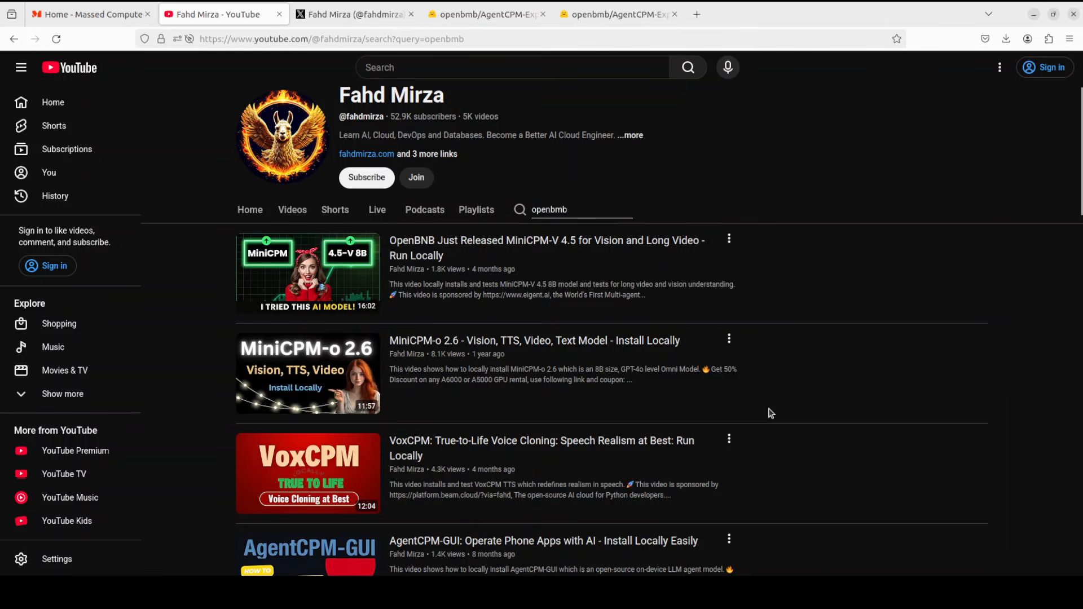
pyautogui.scroll(-3)
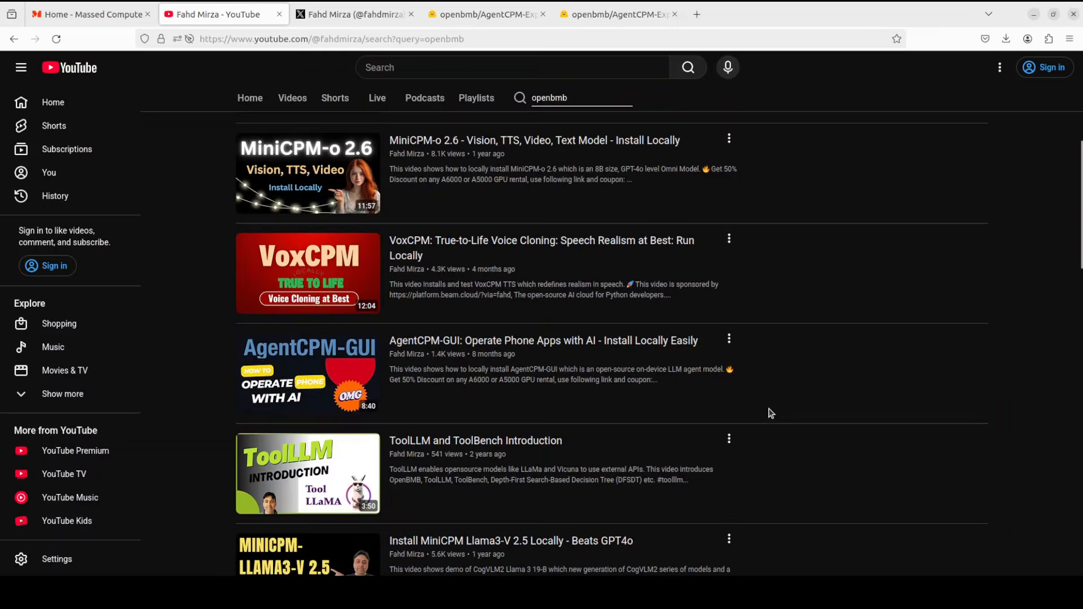
pyautogui.scroll(-3)
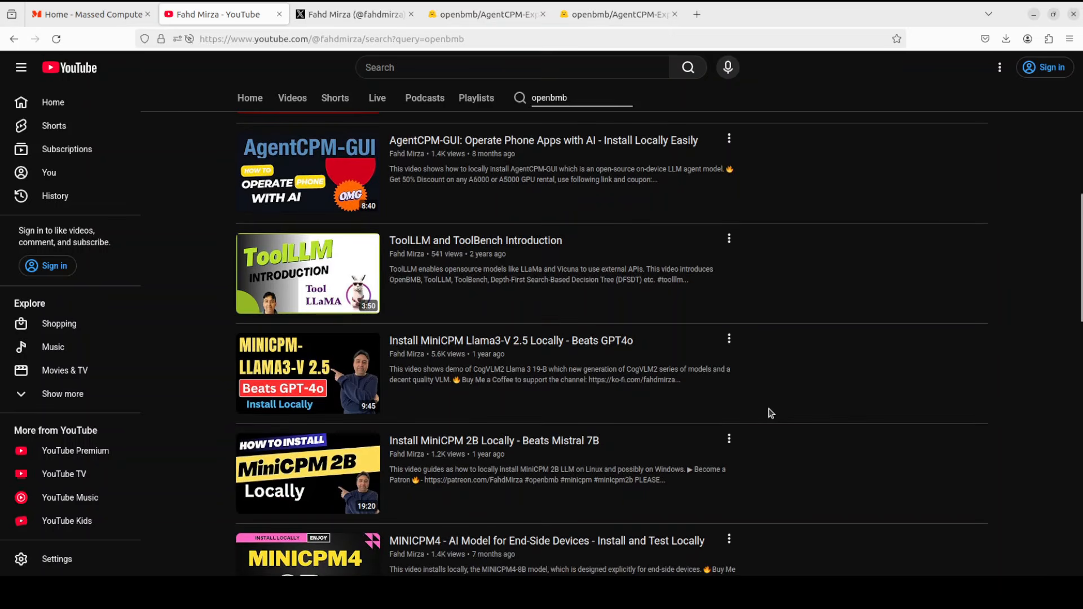
pyautogui.moveTo(768, 411)
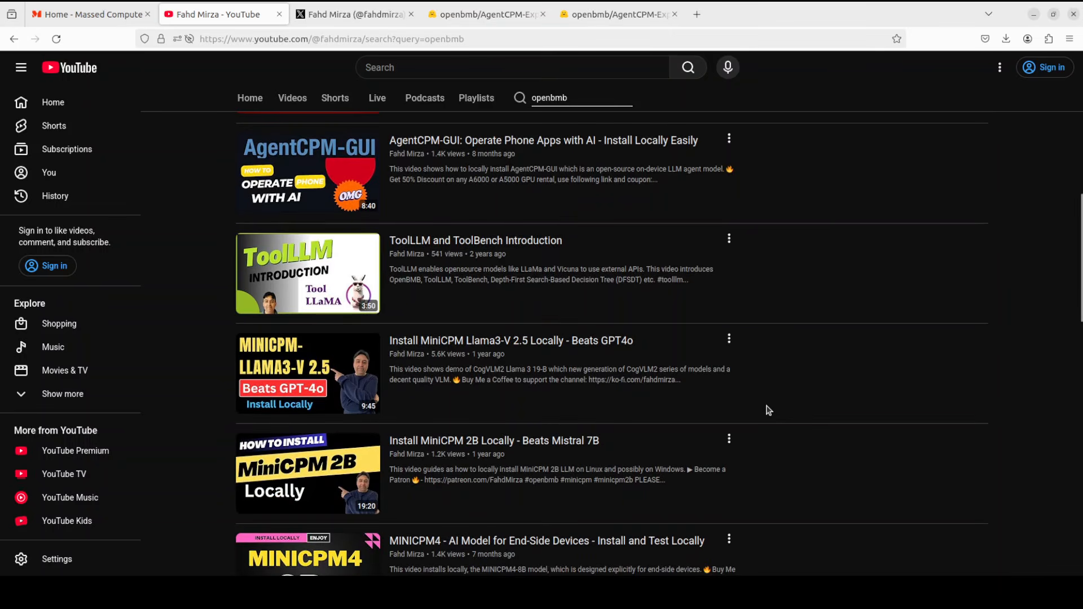
pyautogui.scroll(-3)
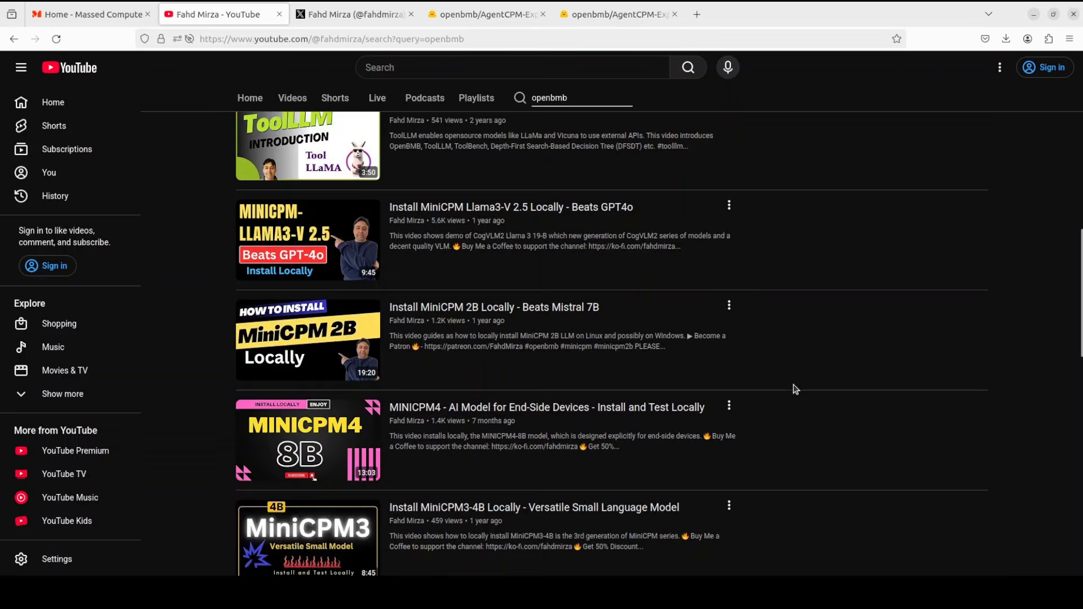
pyautogui.scroll(-3)
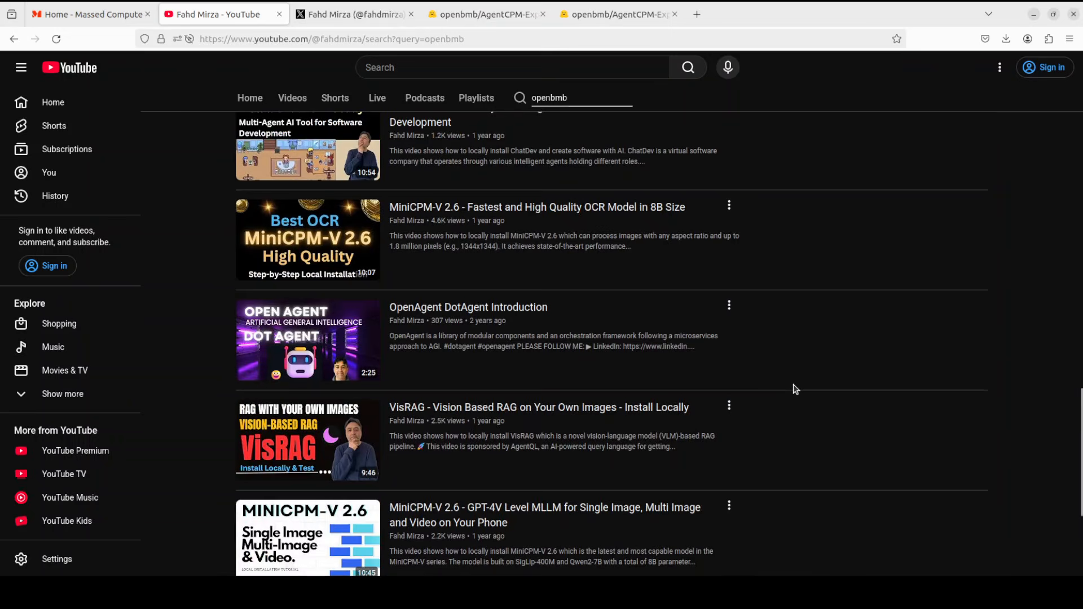
pyautogui.scroll(-3)
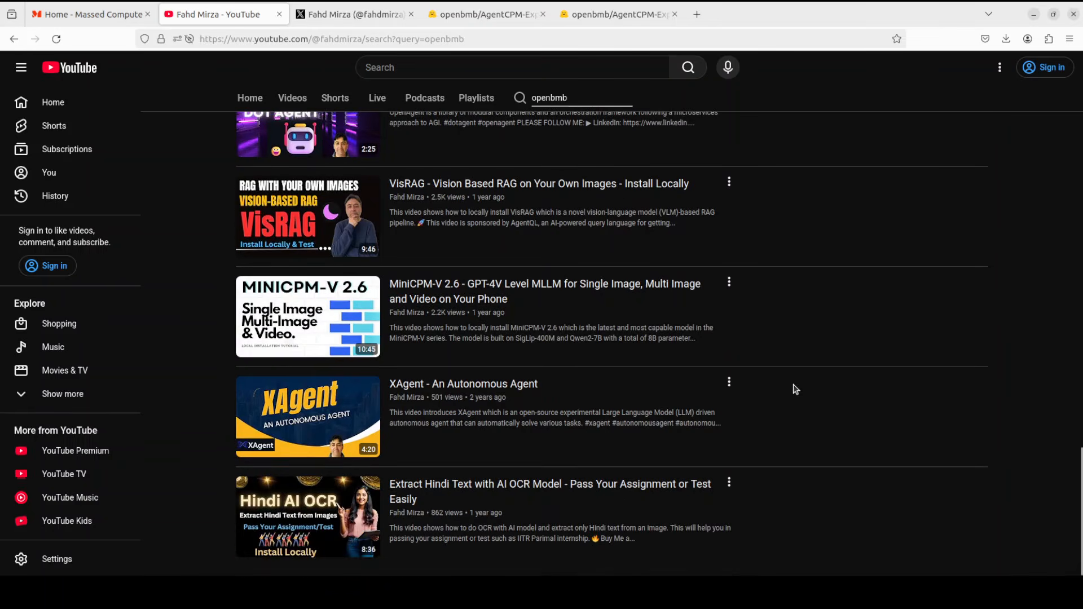
pyautogui.scroll(-3)
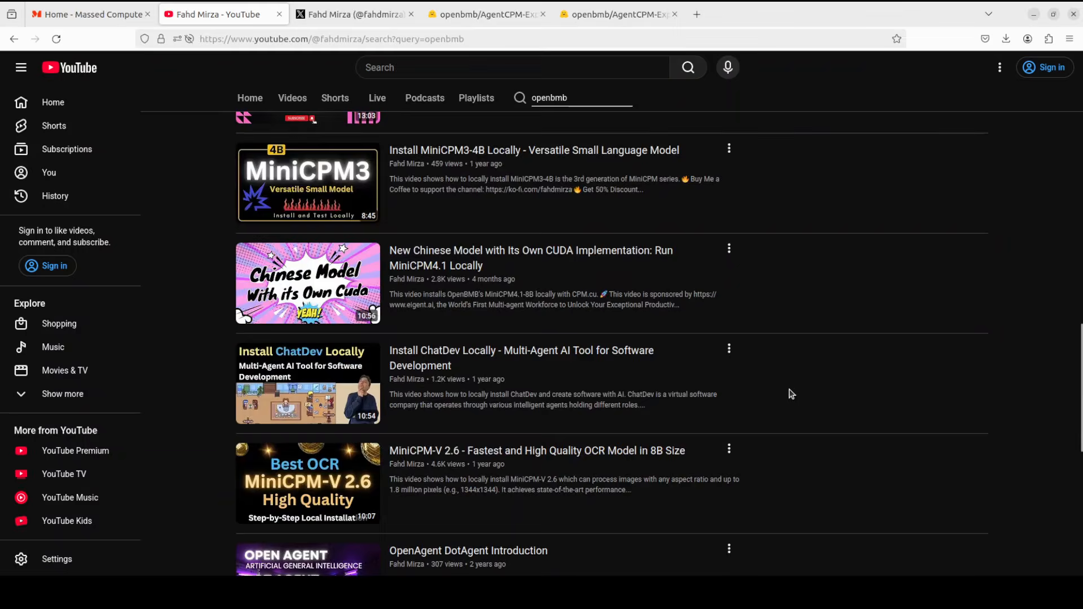
pyautogui.scroll(3)
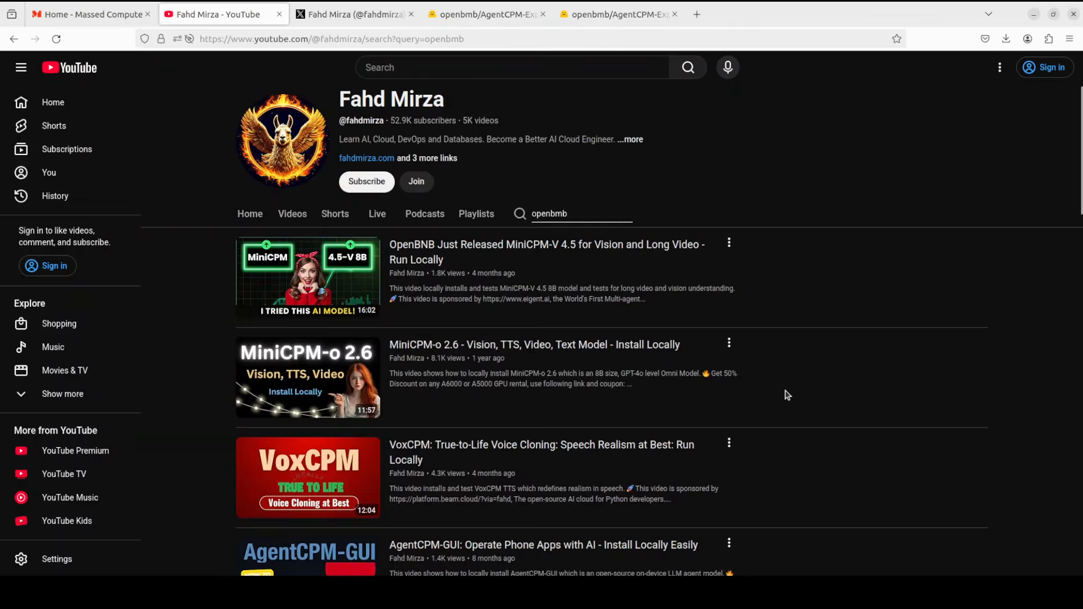